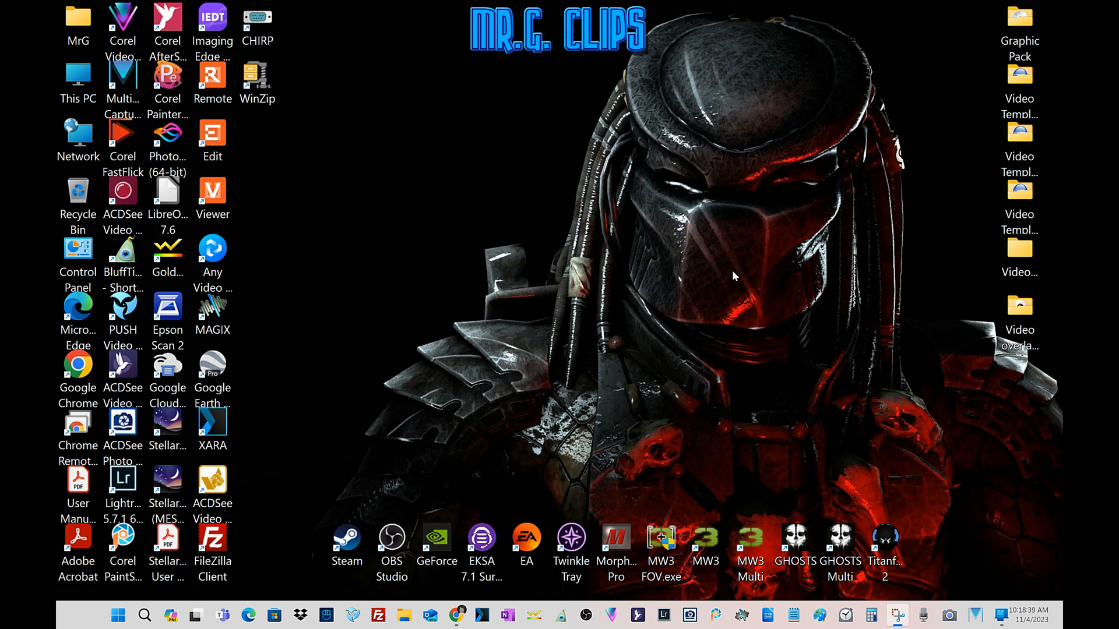
mouse_move(886, 464)
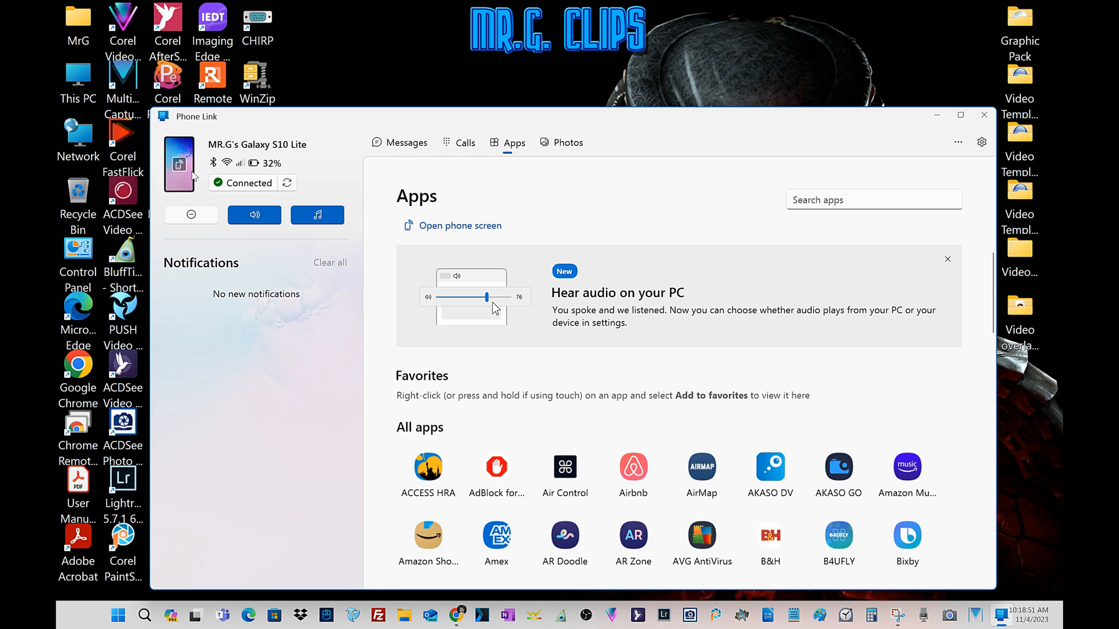
- Mirror the phone screen and browse Play Store results for 'wifi ftp server'
click(460, 225)
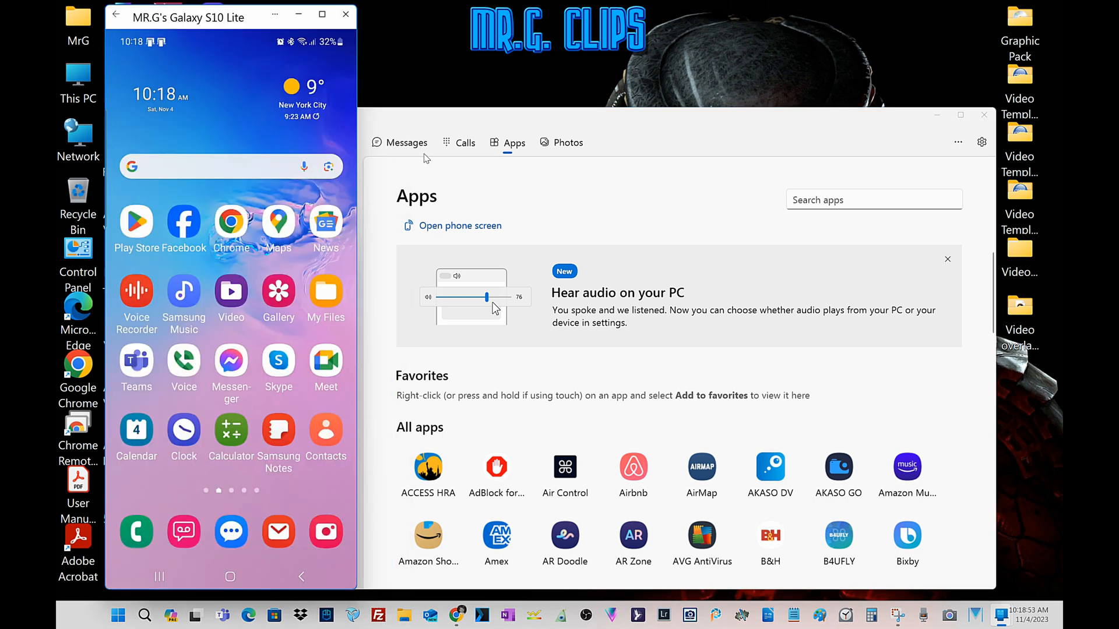
mouse_move(450, 86)
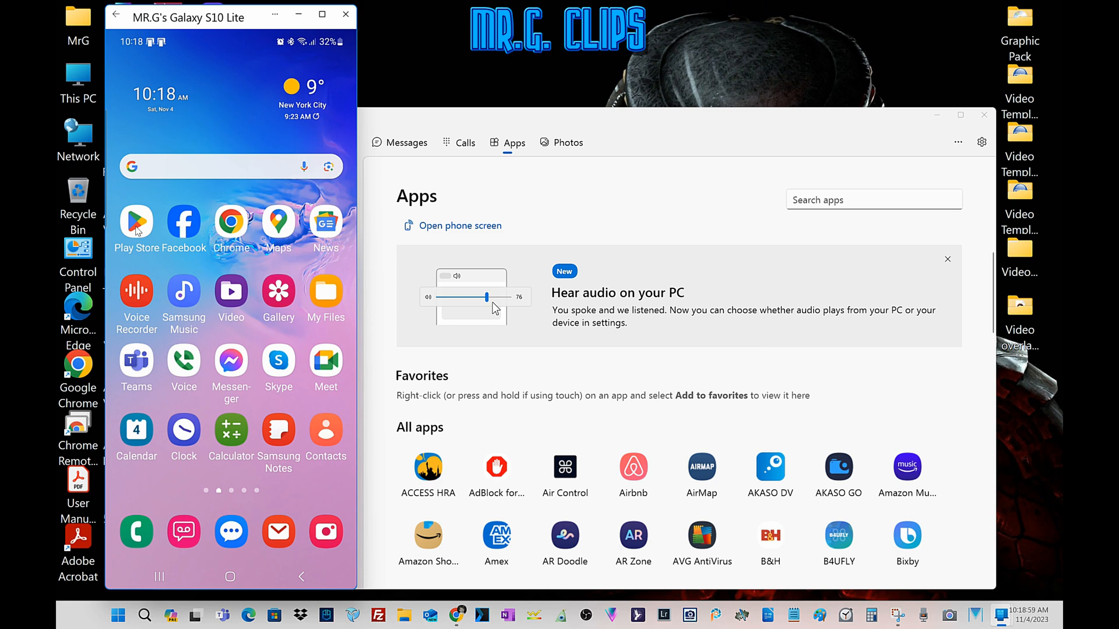
click(136, 222)
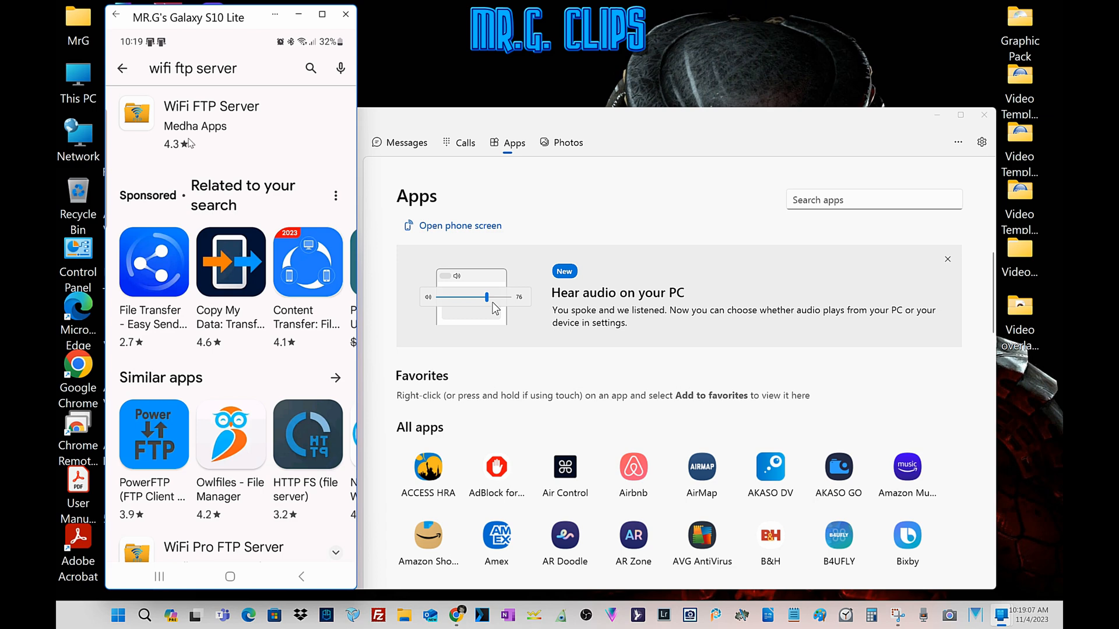
mouse_move(217, 362)
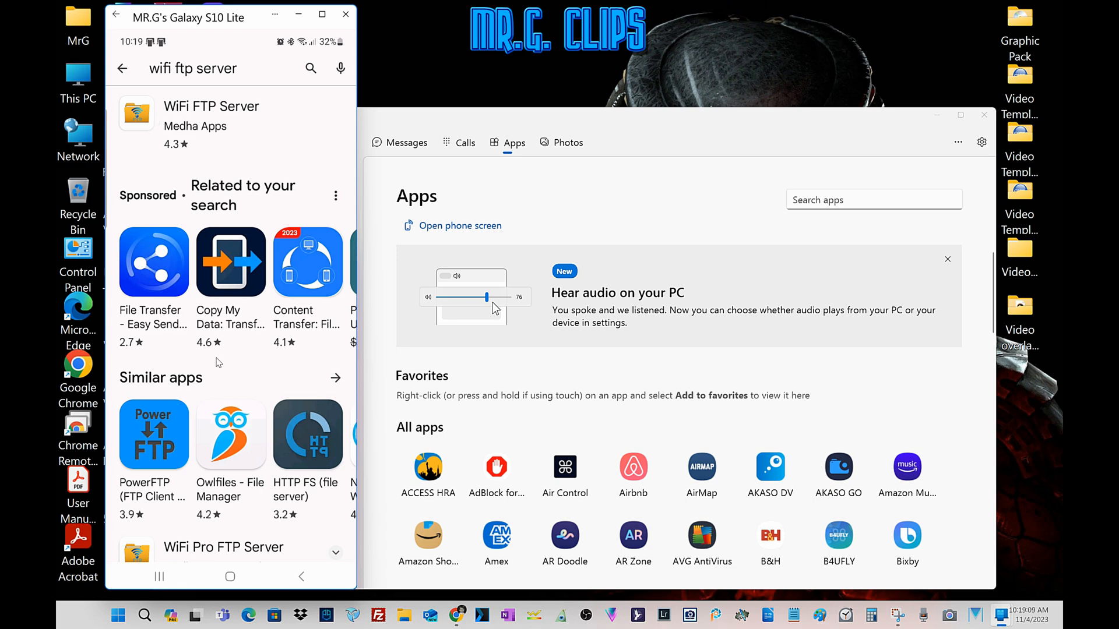
scroll(down, 3)
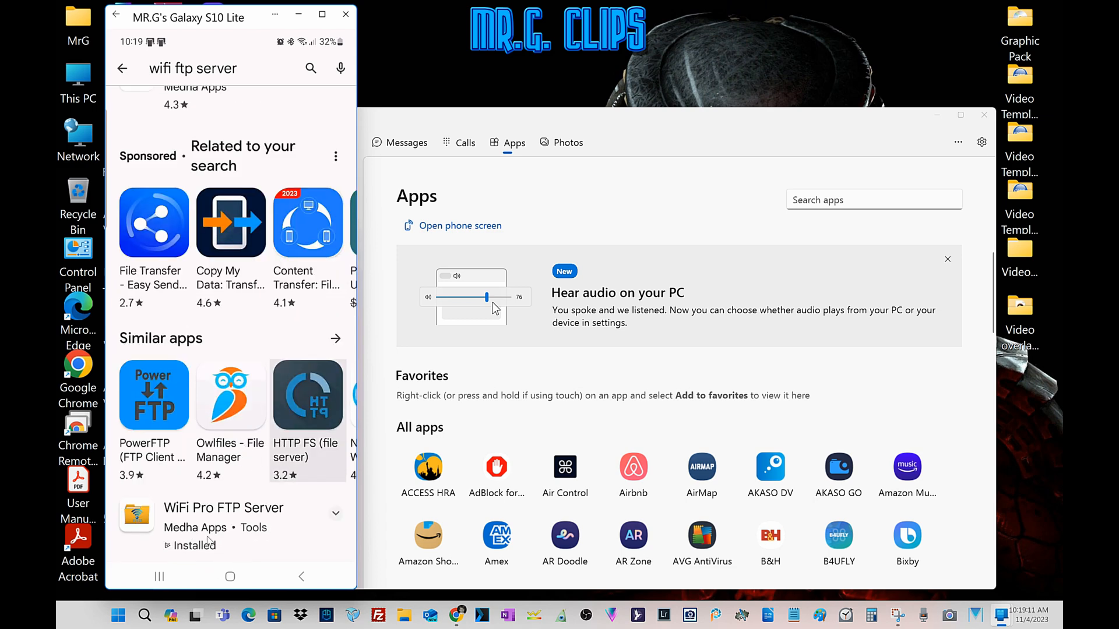
scroll(down, 3)
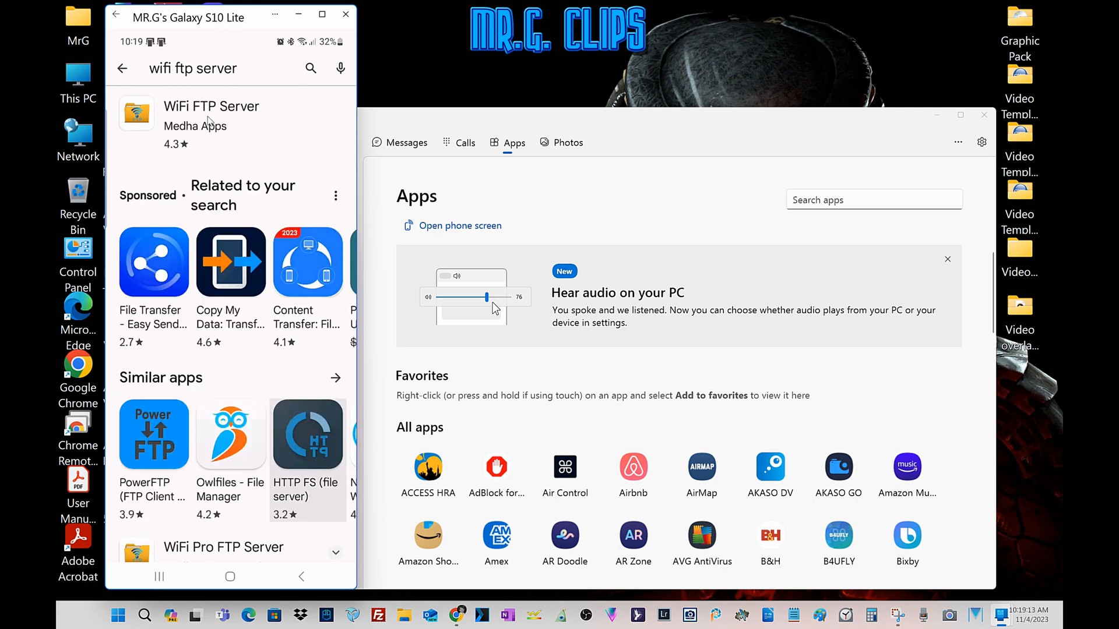
mouse_move(211, 118)
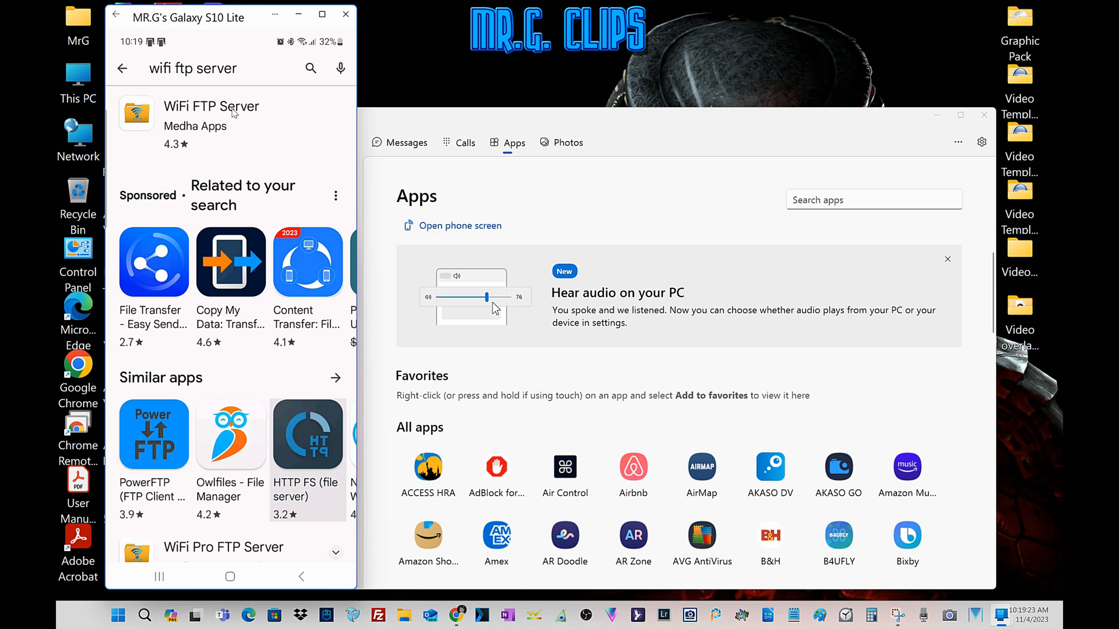
mouse_move(189, 122)
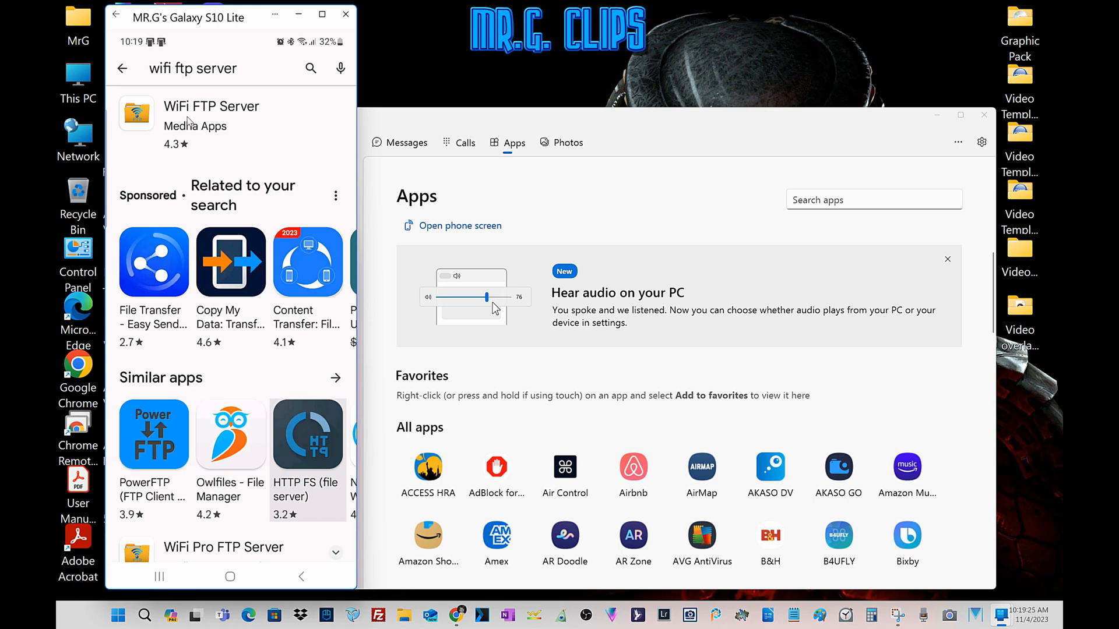
mouse_move(232, 125)
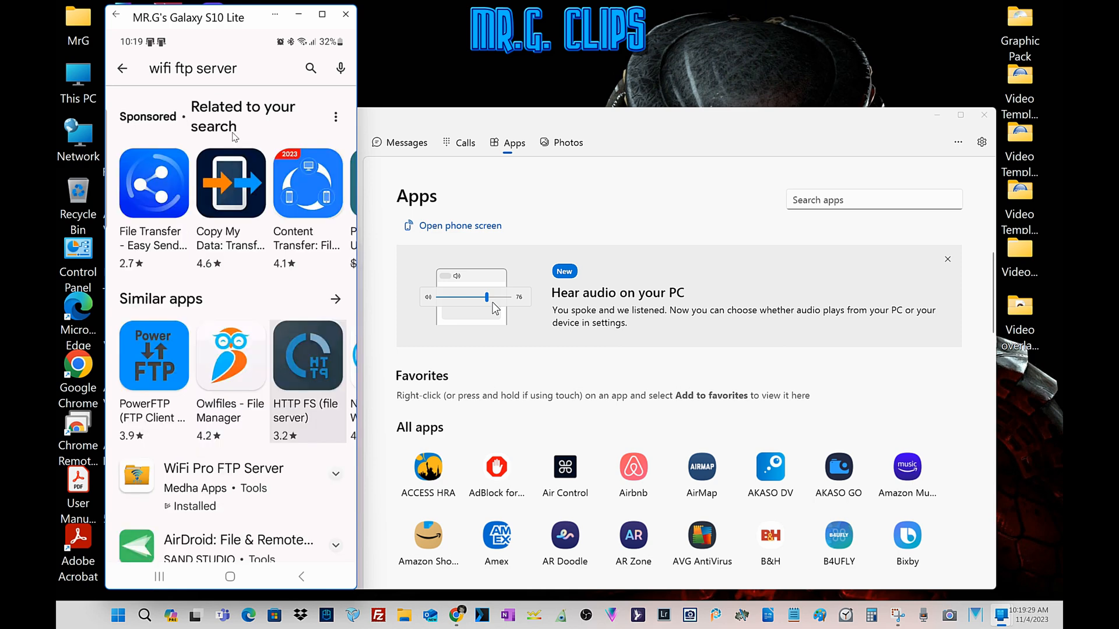
mouse_move(232, 492)
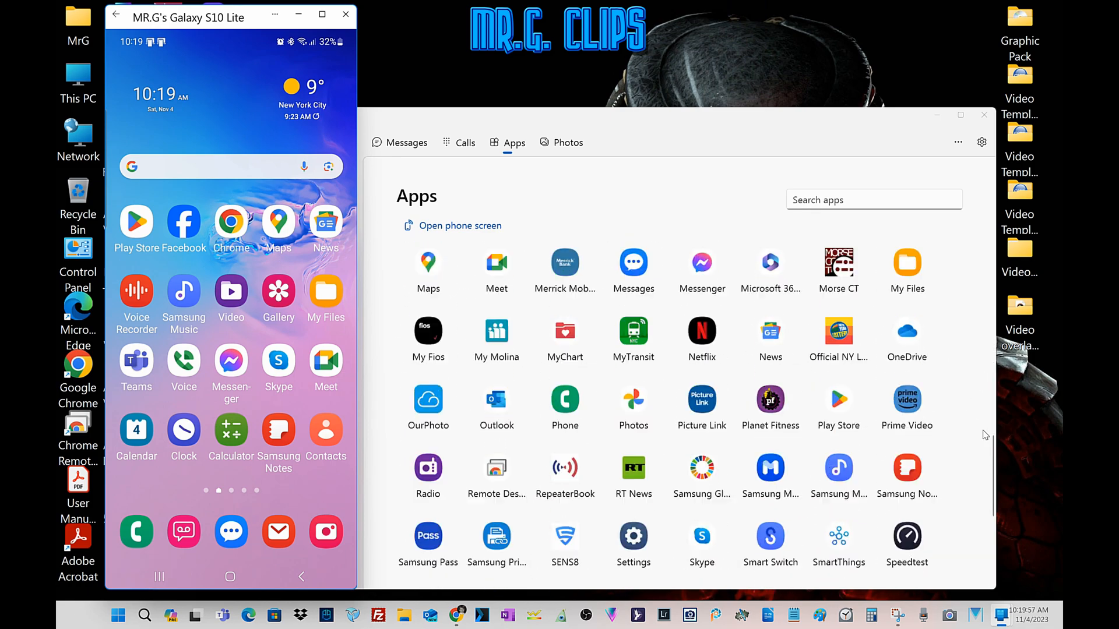
- Scroll the mirrored Apps list and launch WiFi Pro FTP Server
scroll(down, 3)
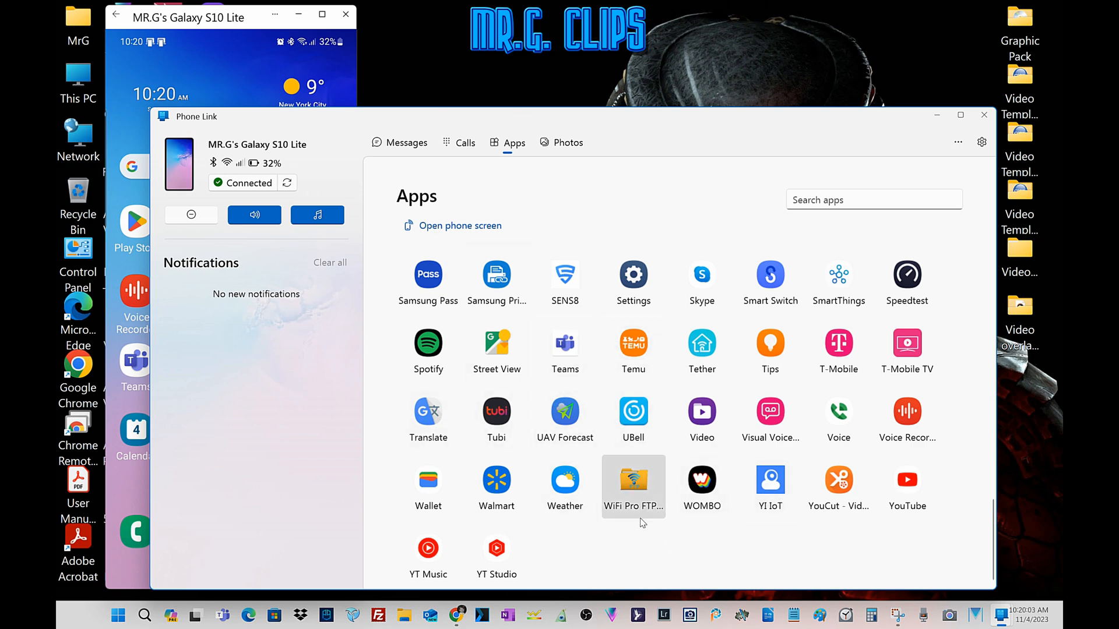
click(632, 482)
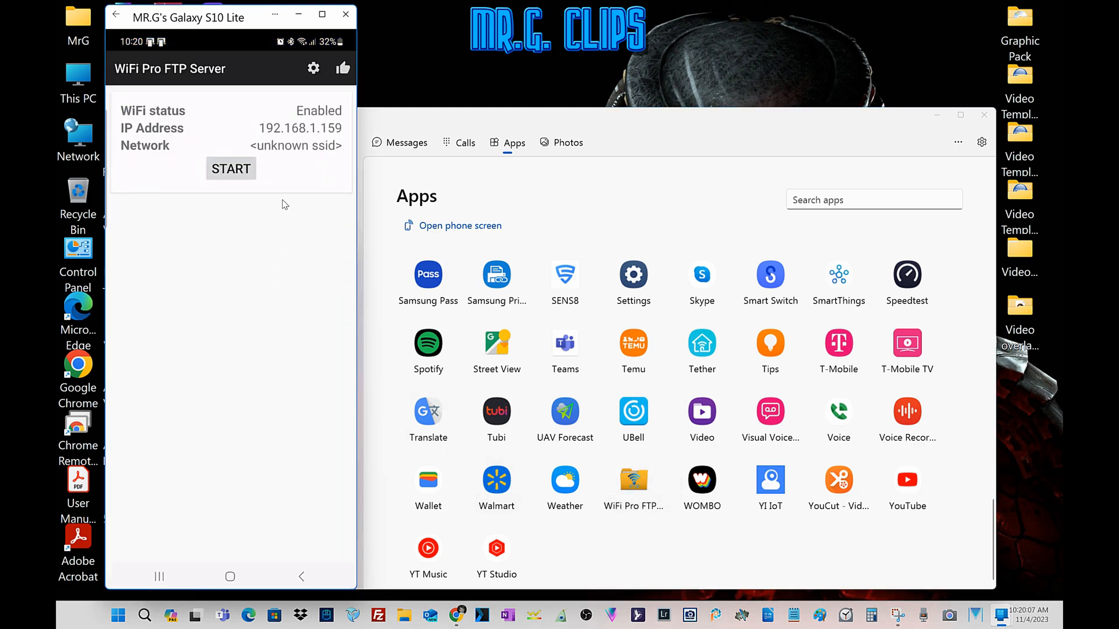
mouse_move(302, 187)
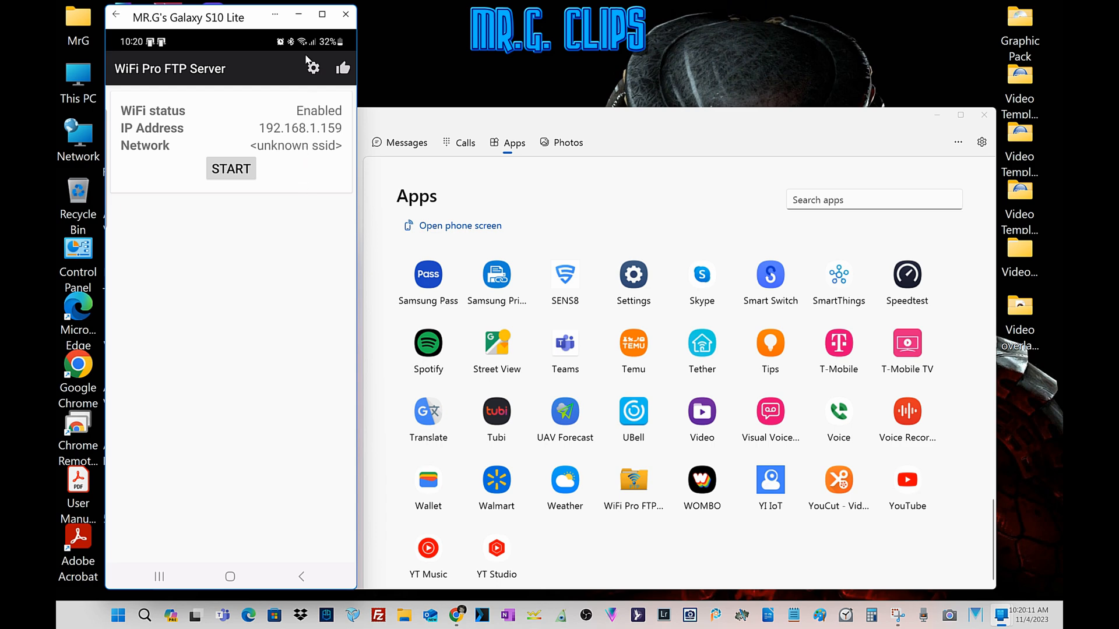
- Set and confirm a user id in the FTP server's settings
click(312, 69)
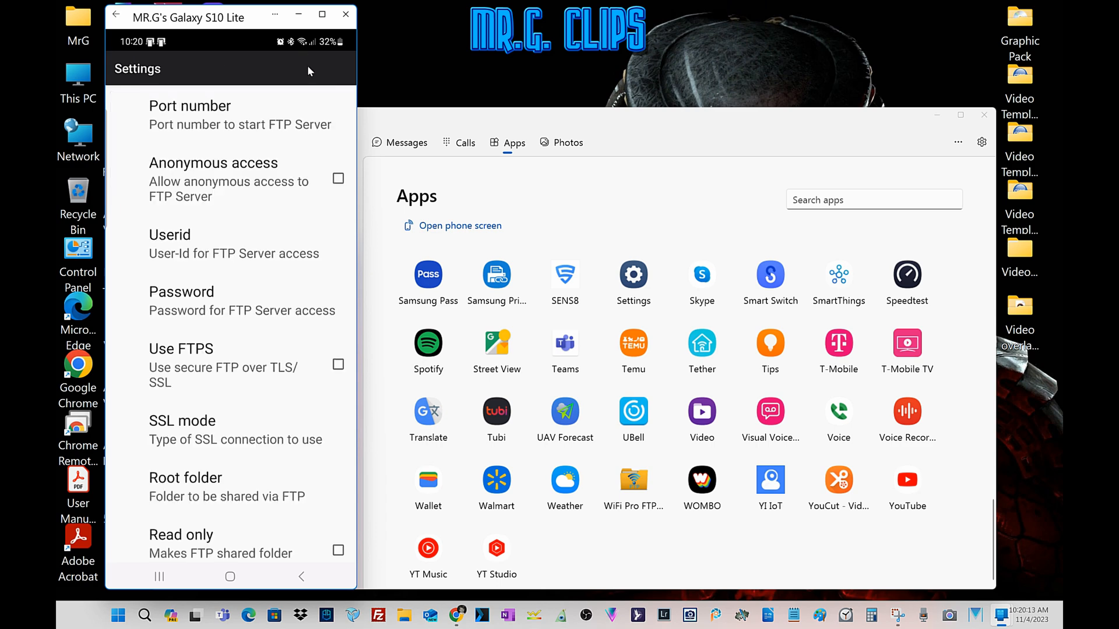
mouse_move(229, 258)
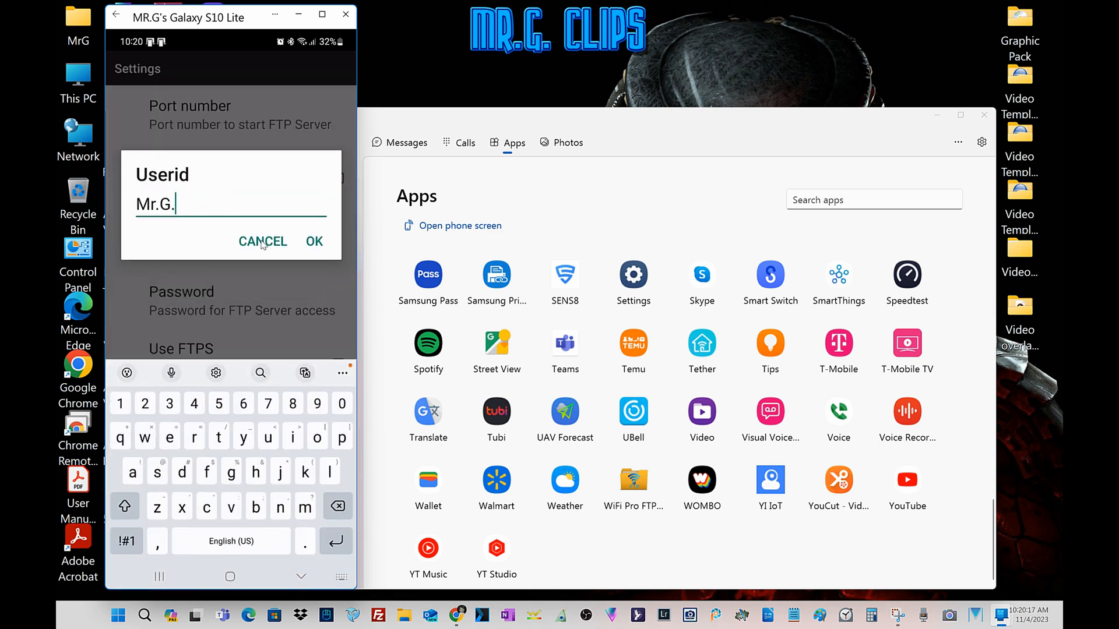
click(314, 241)
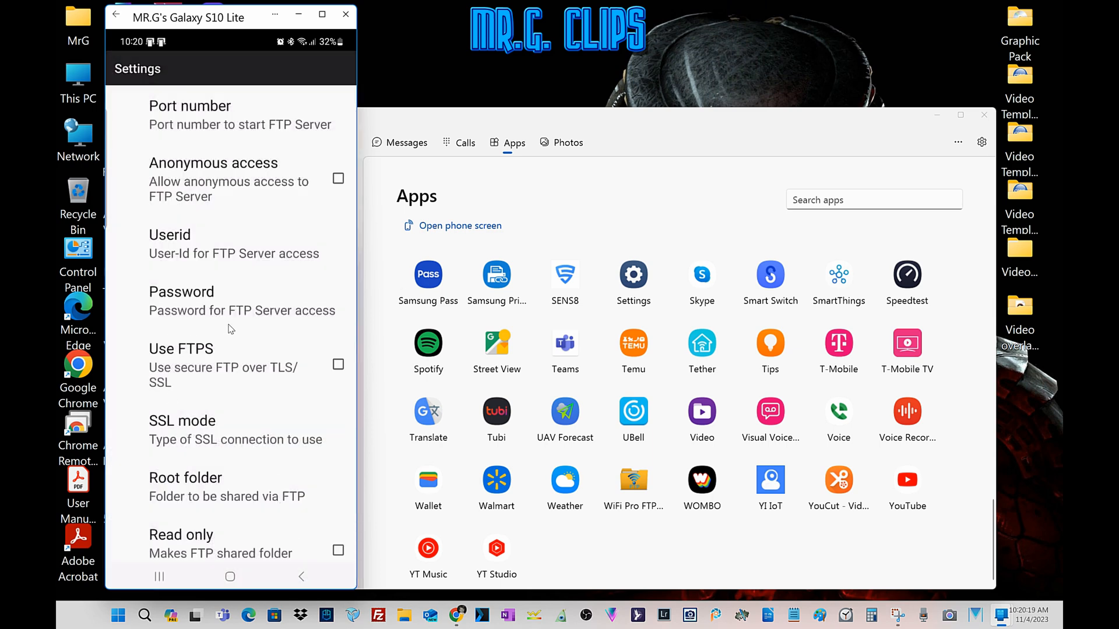
scroll(down, 3)
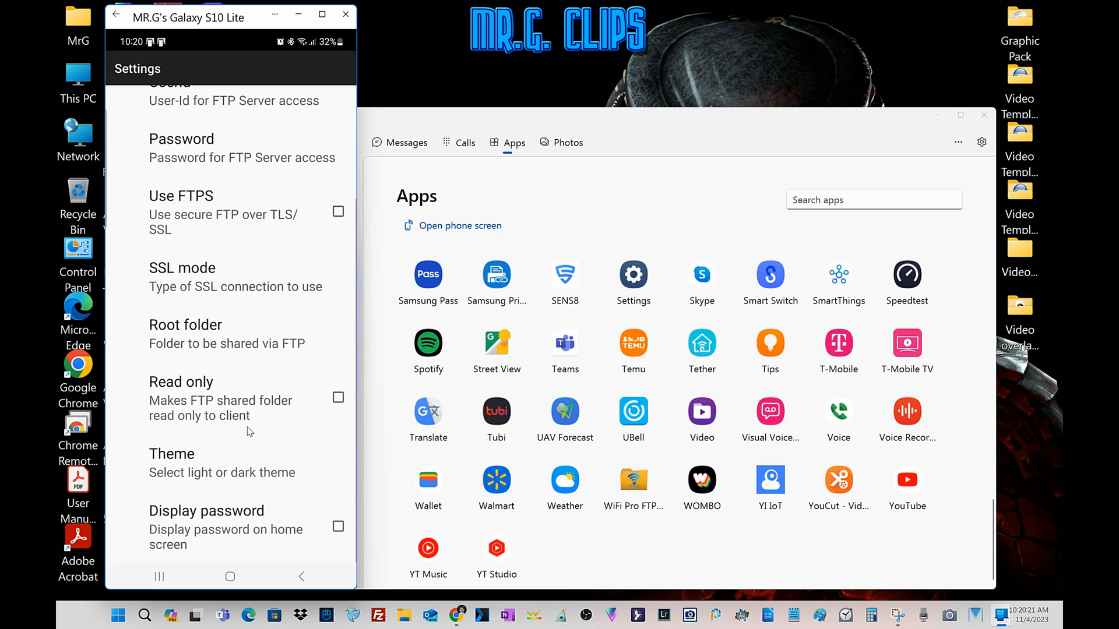
- Set the server's root folder to the Amazon 1TB storage
click(185, 325)
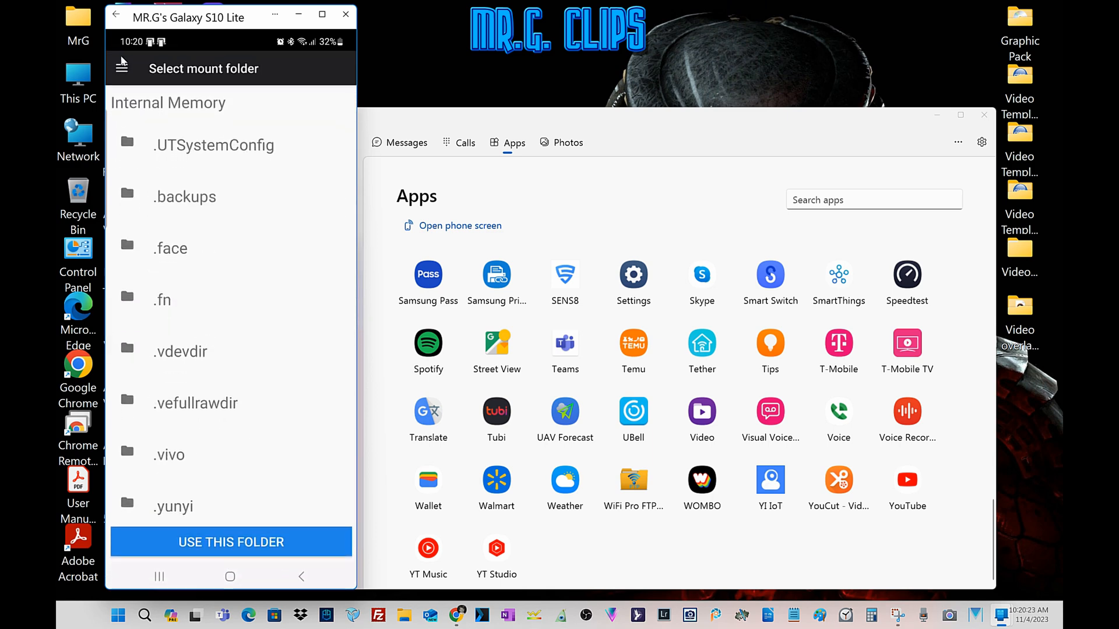
click(122, 68)
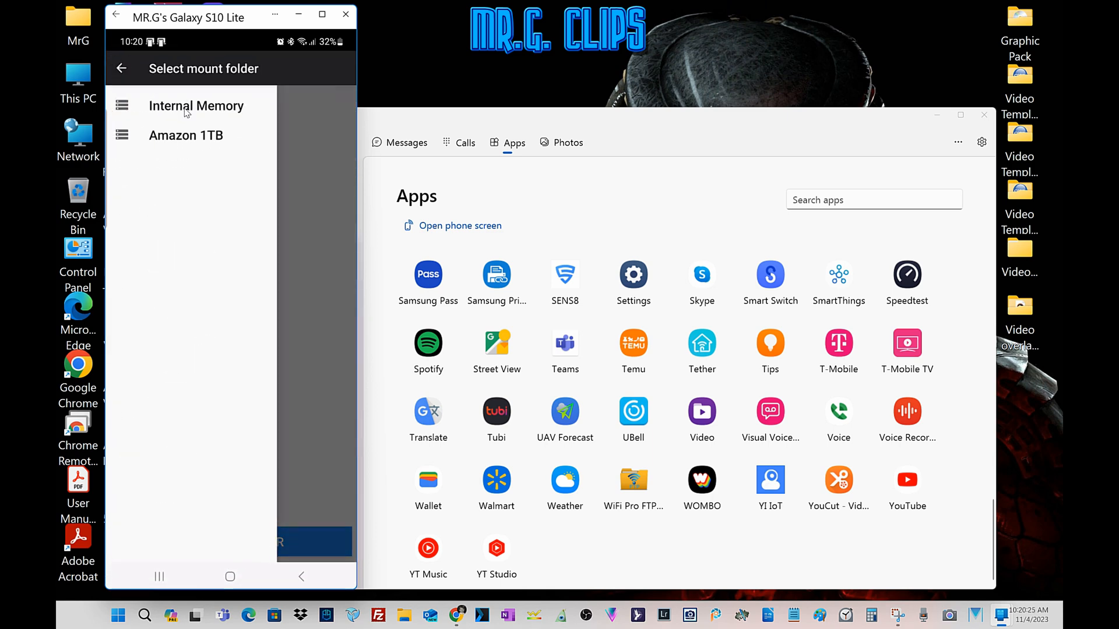
mouse_move(165, 140)
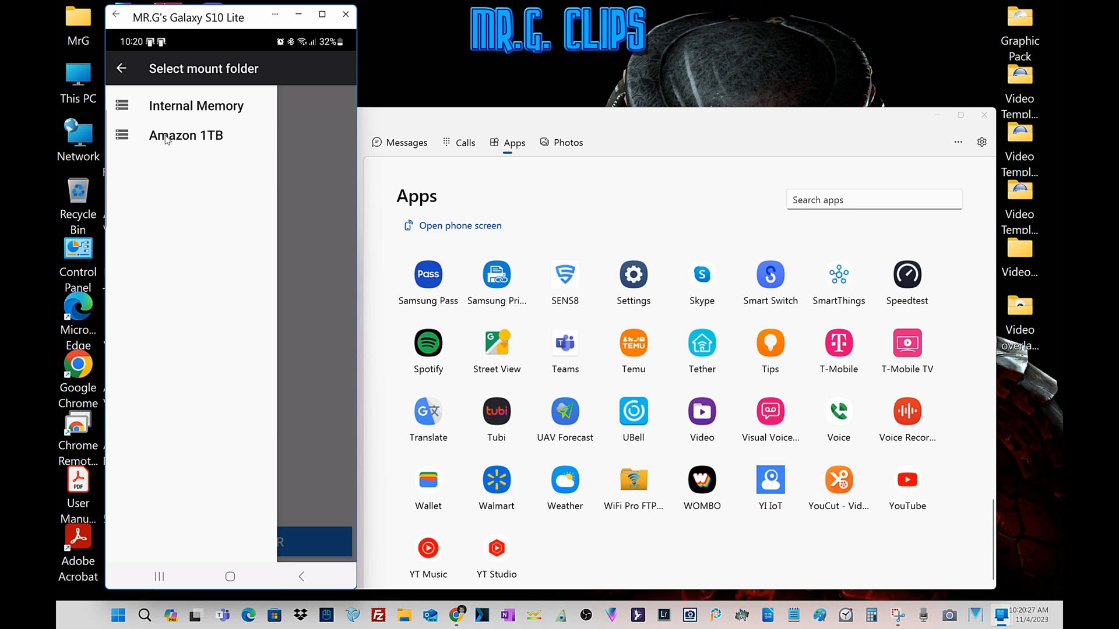
click(185, 134)
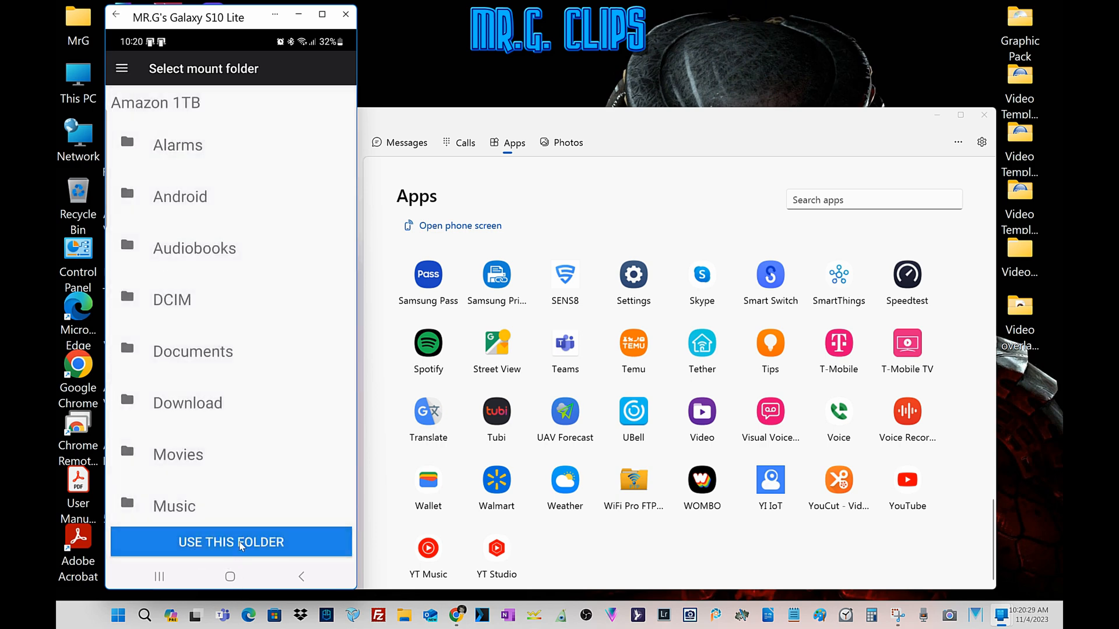
click(231, 542)
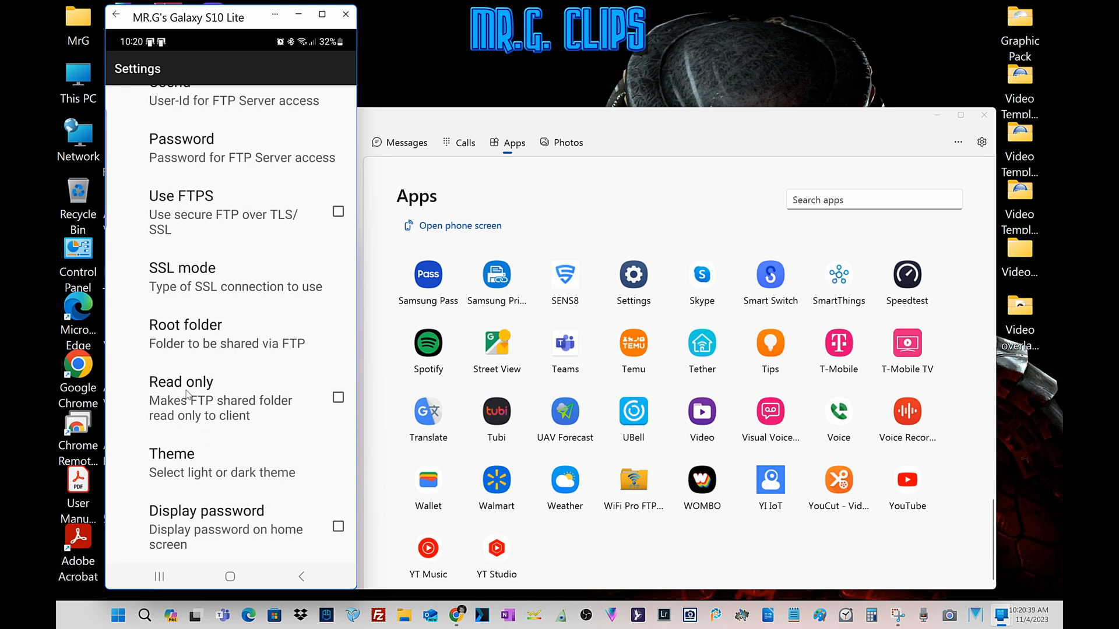
mouse_move(177, 277)
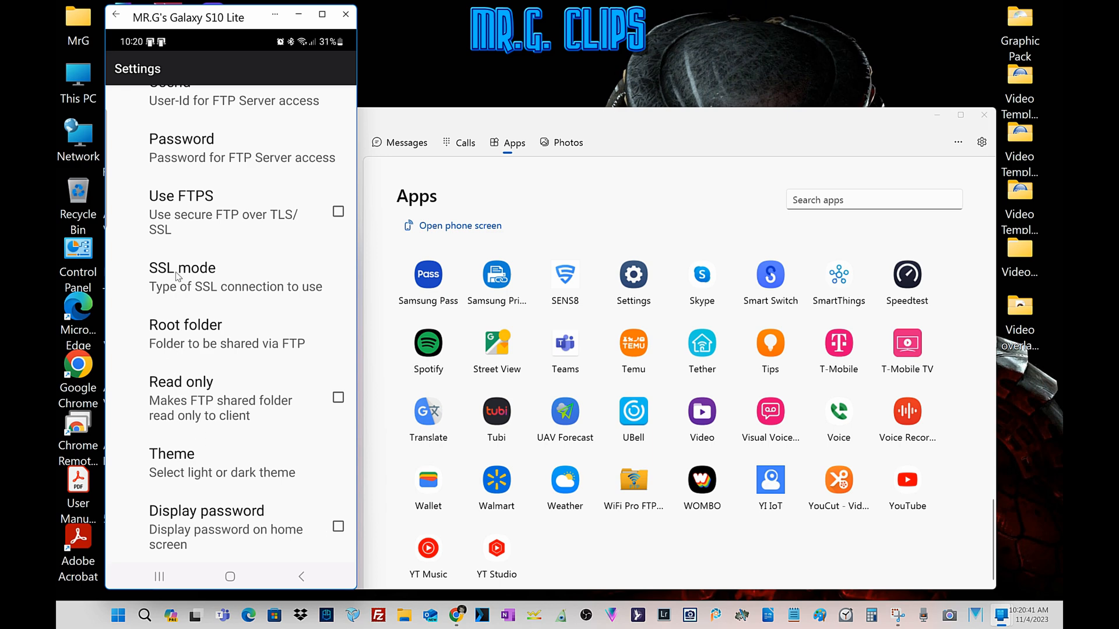
mouse_move(270, 319)
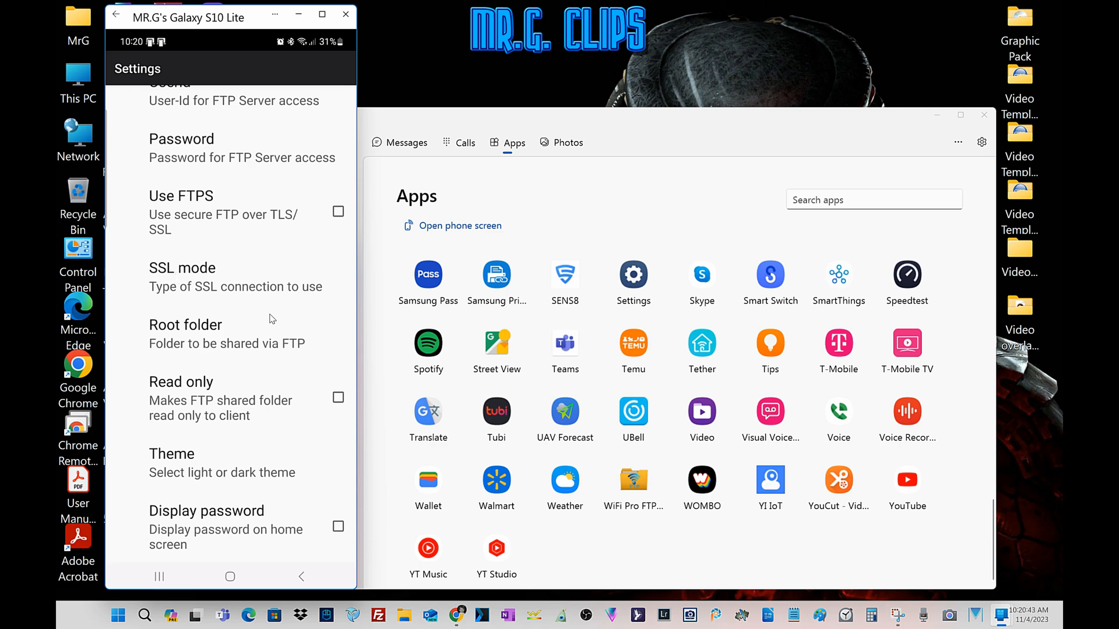
mouse_move(268, 320)
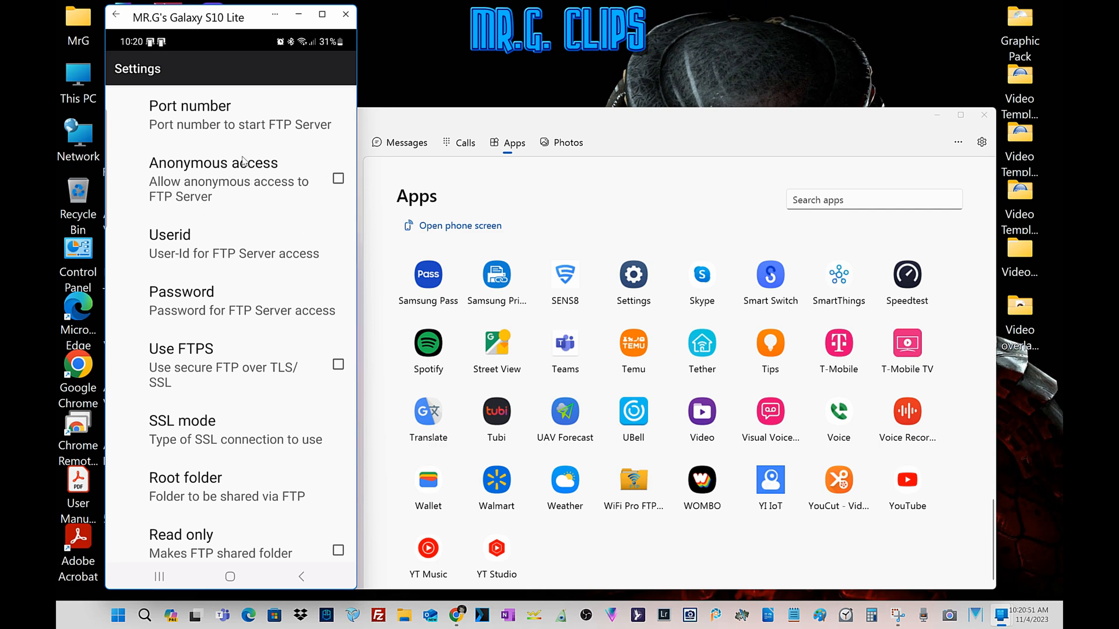
mouse_move(277, 188)
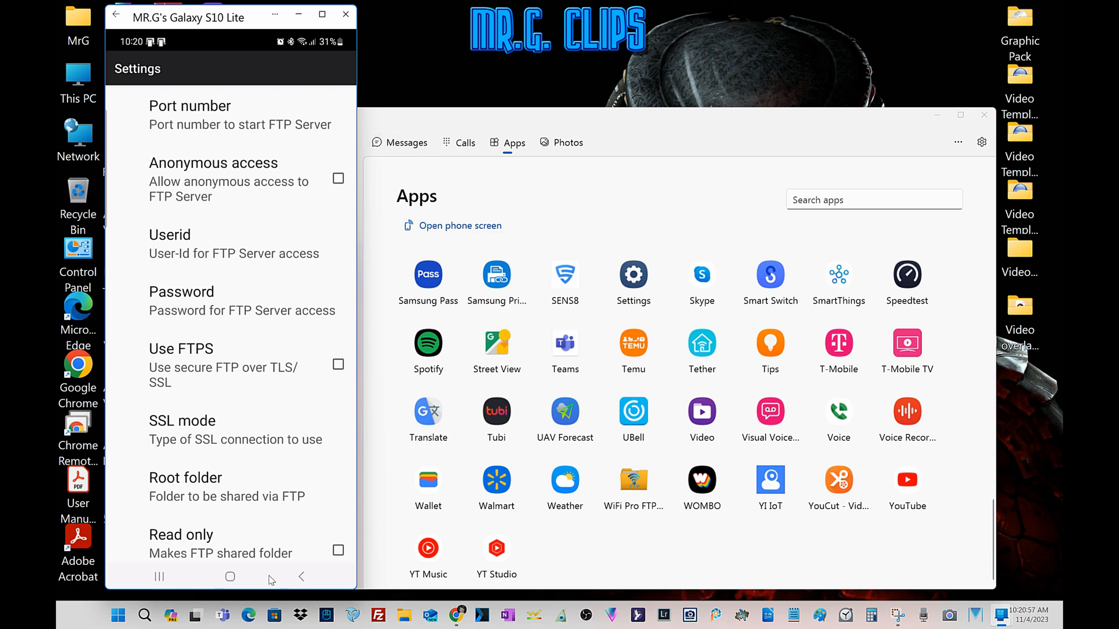
- Start the FTP server, showing ftp://192.168.1.159:2221 with user Mr.G
click(116, 13)
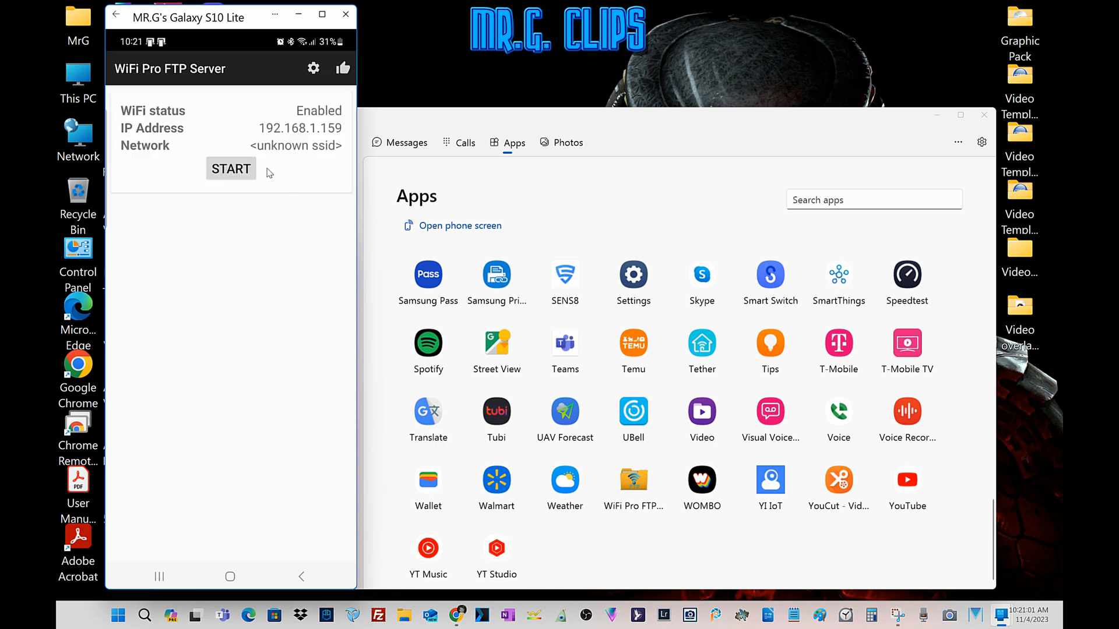
click(230, 169)
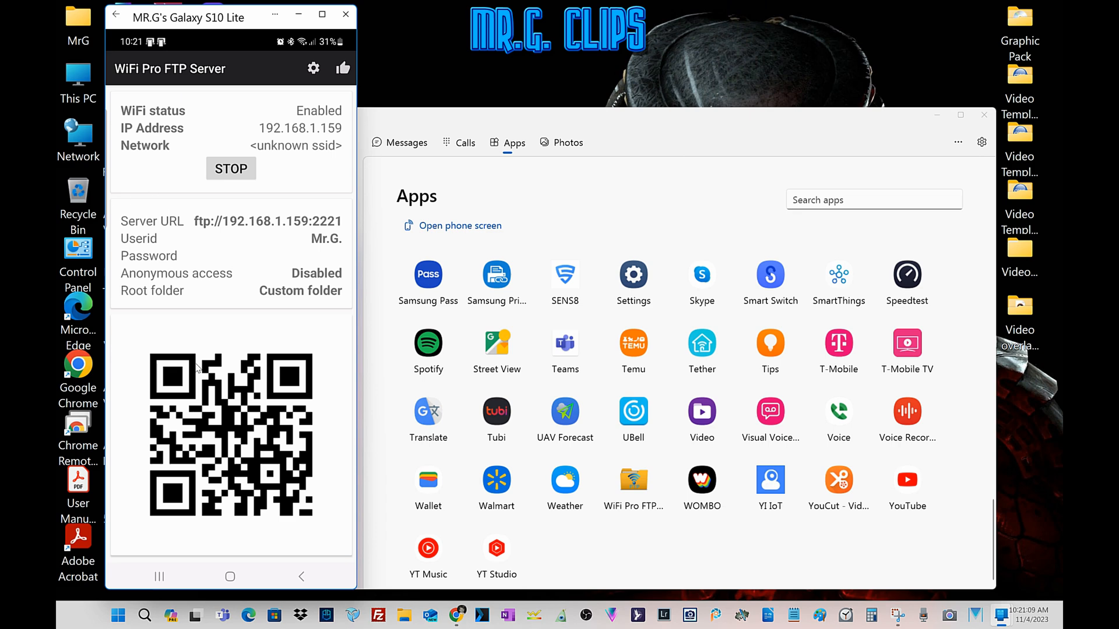
mouse_move(403, 616)
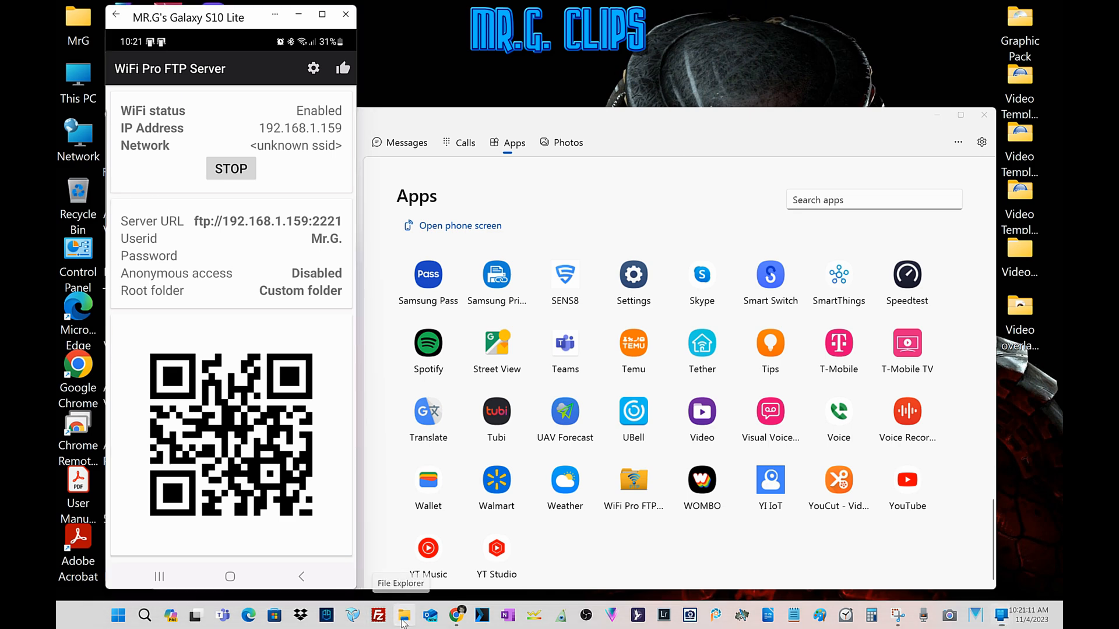
- Start the Add Network Location wizard from This PC and choose a custom location
click(404, 614)
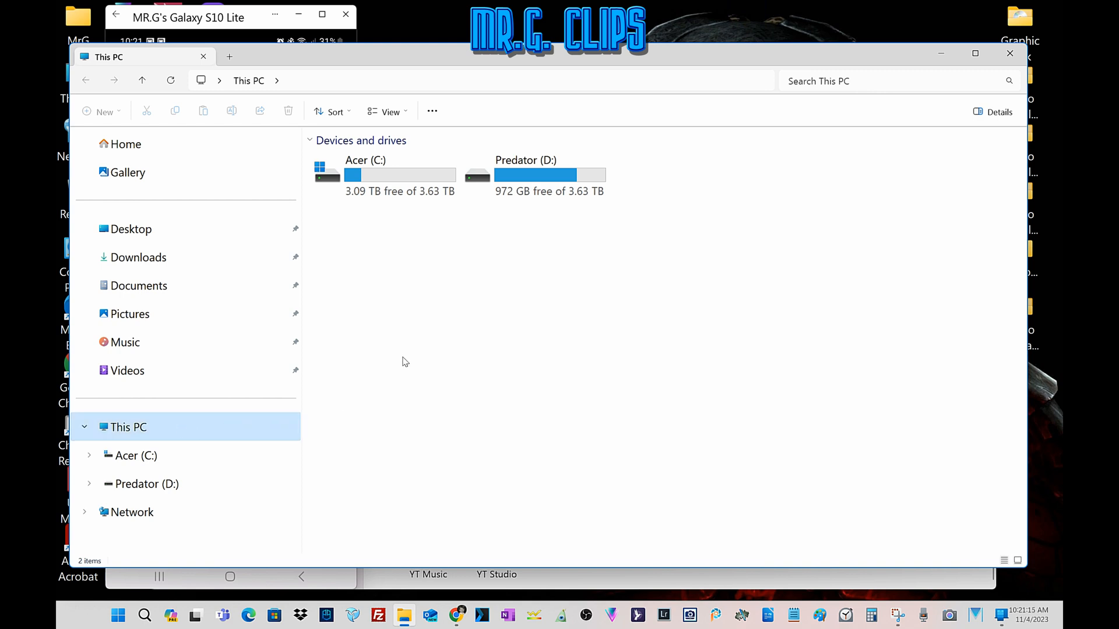
right_click(405, 362)
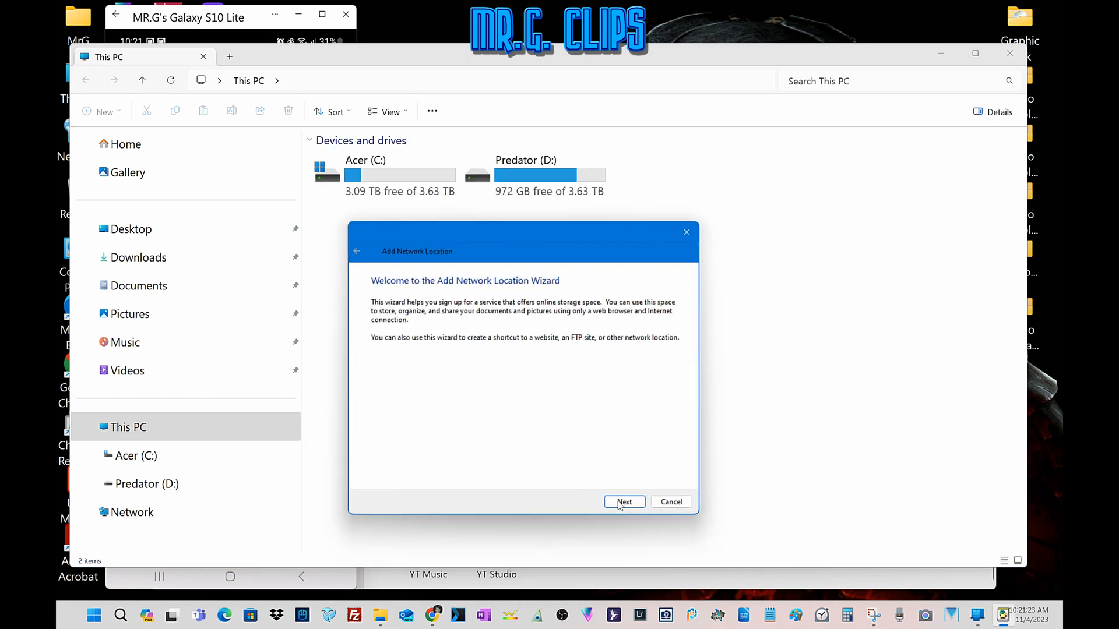
click(623, 502)
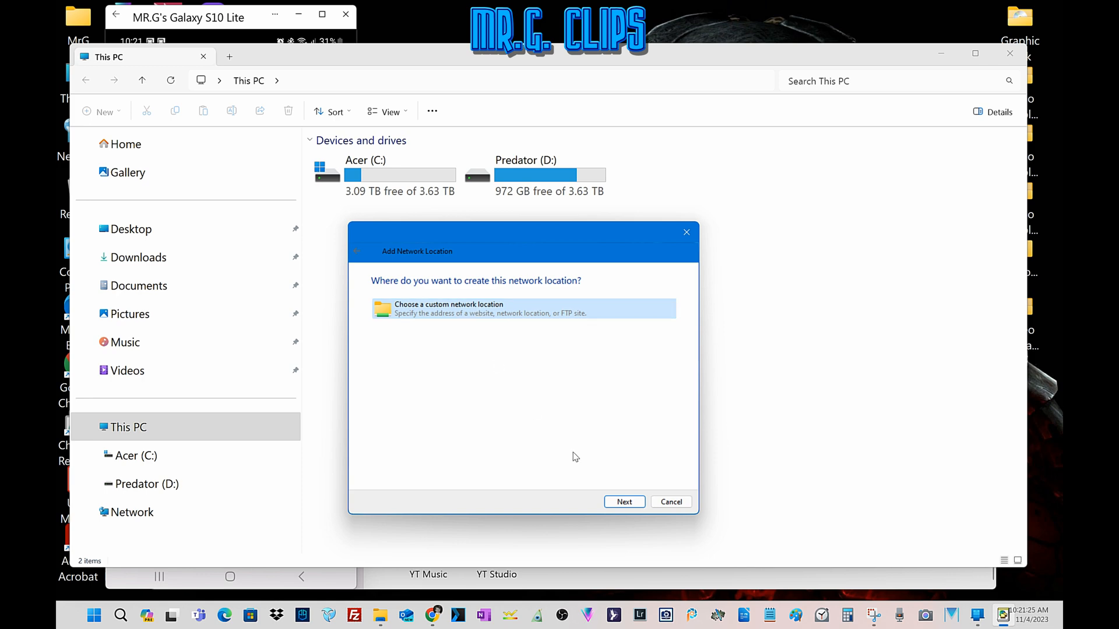
click(623, 501)
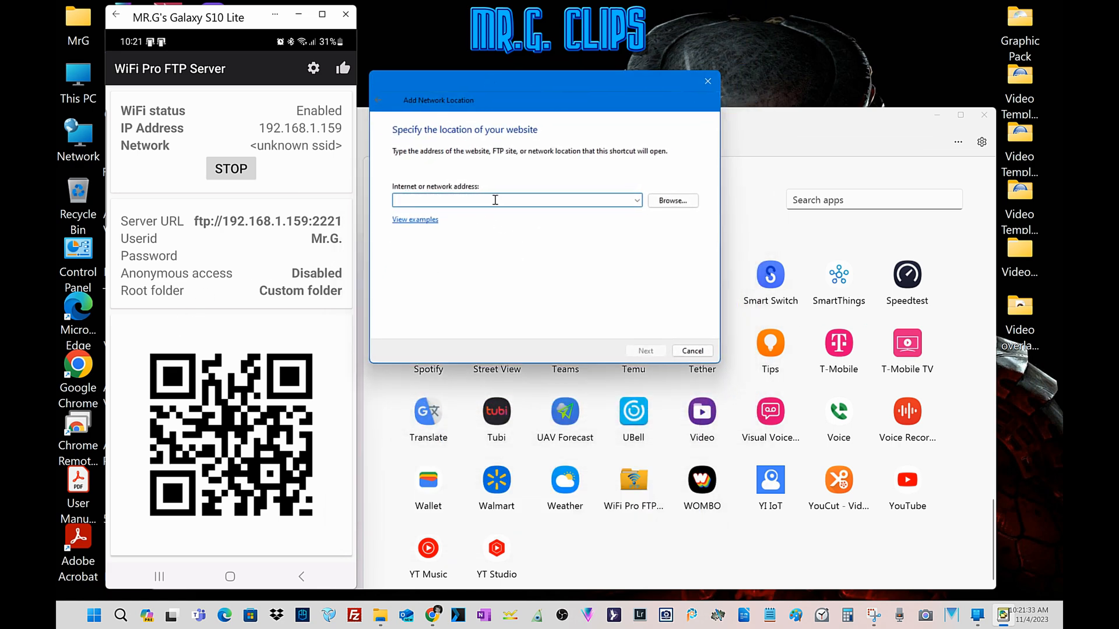
- Enter ftp://192.168.1.159:2221 as the network address and continue
text(FTP://192.168.)
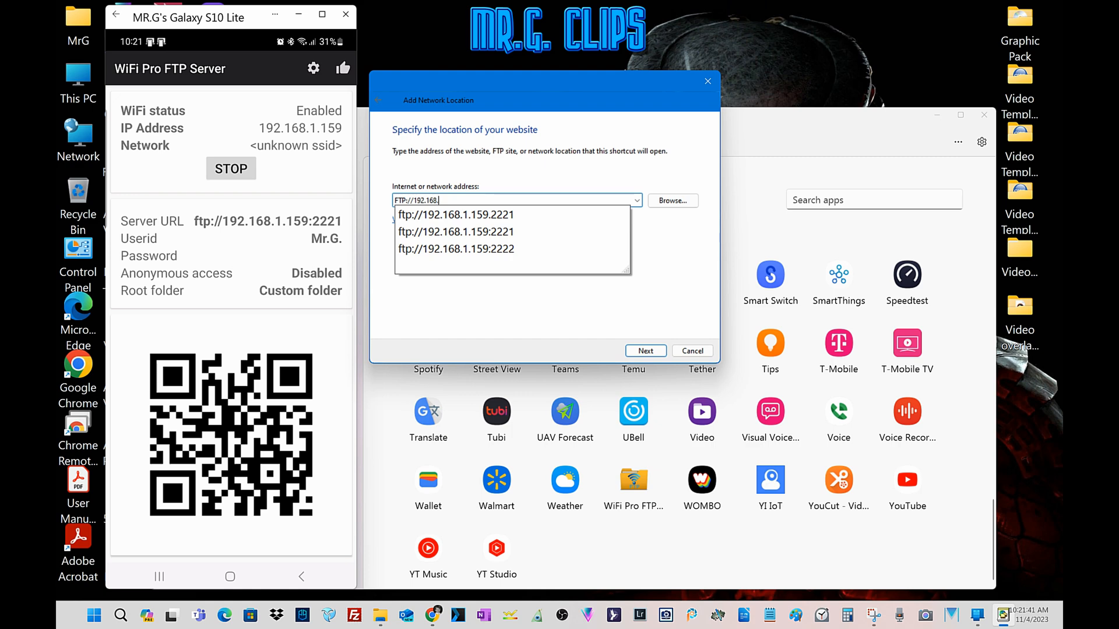
text(1.1)
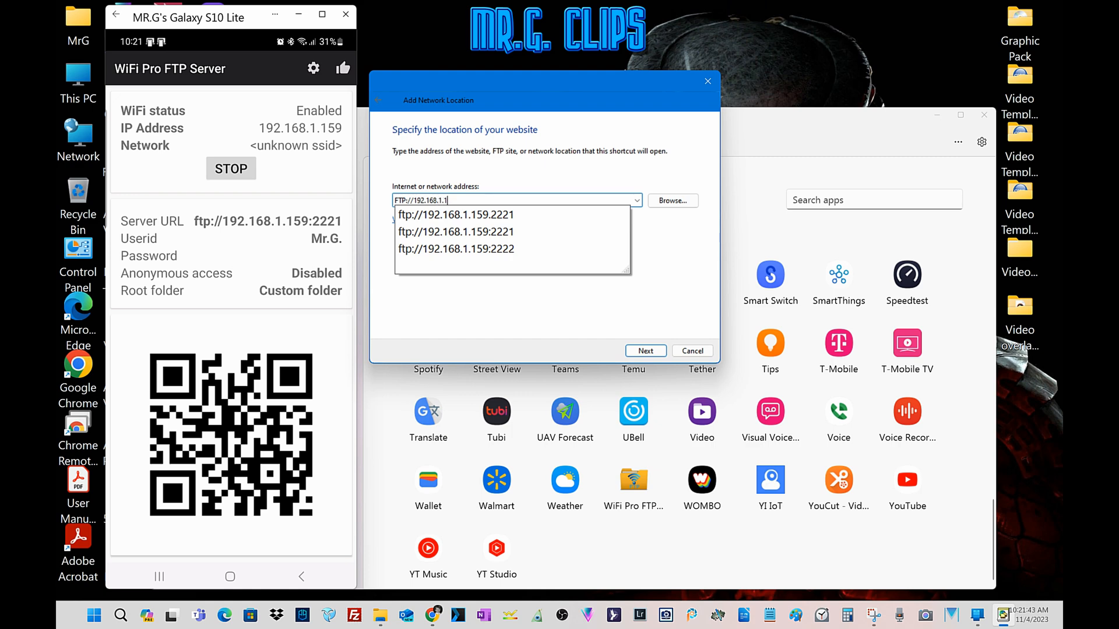
text(59:)
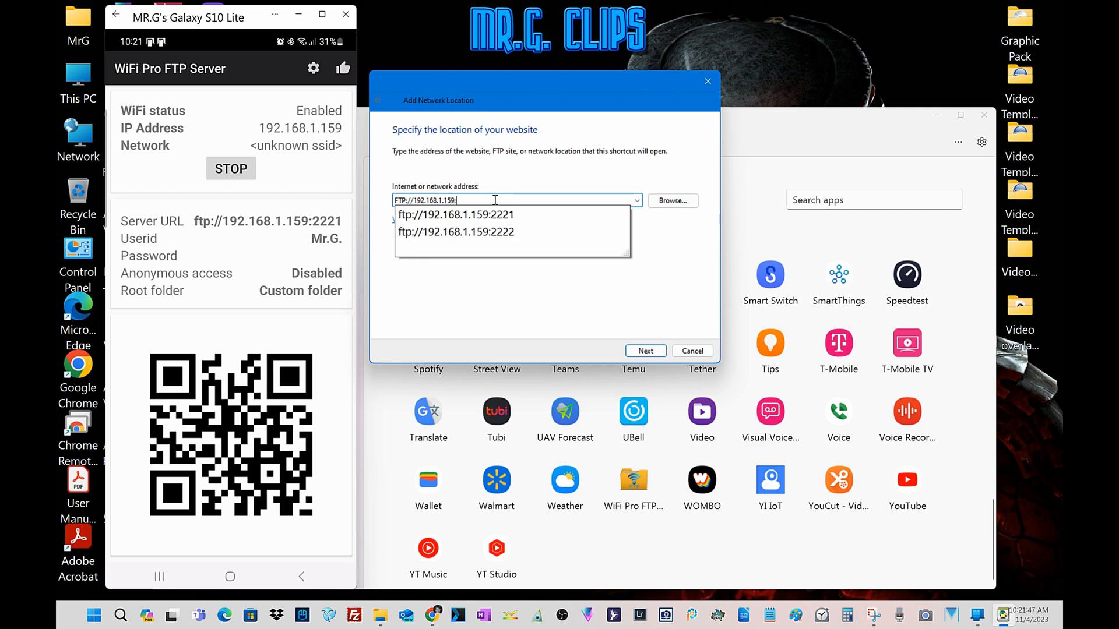
click(455, 214)
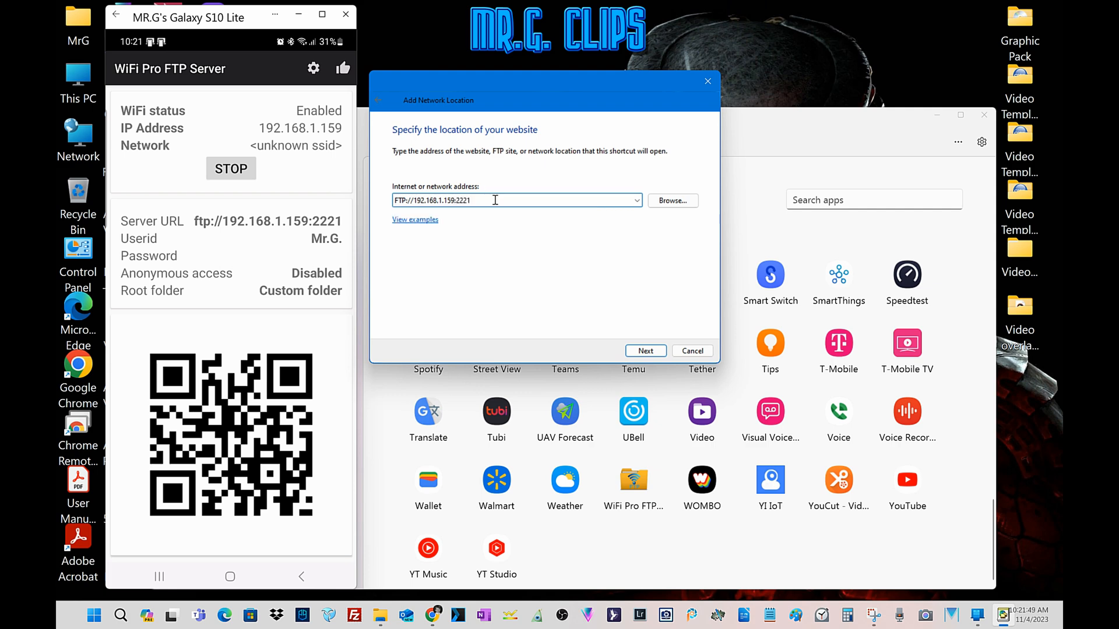
click(645, 350)
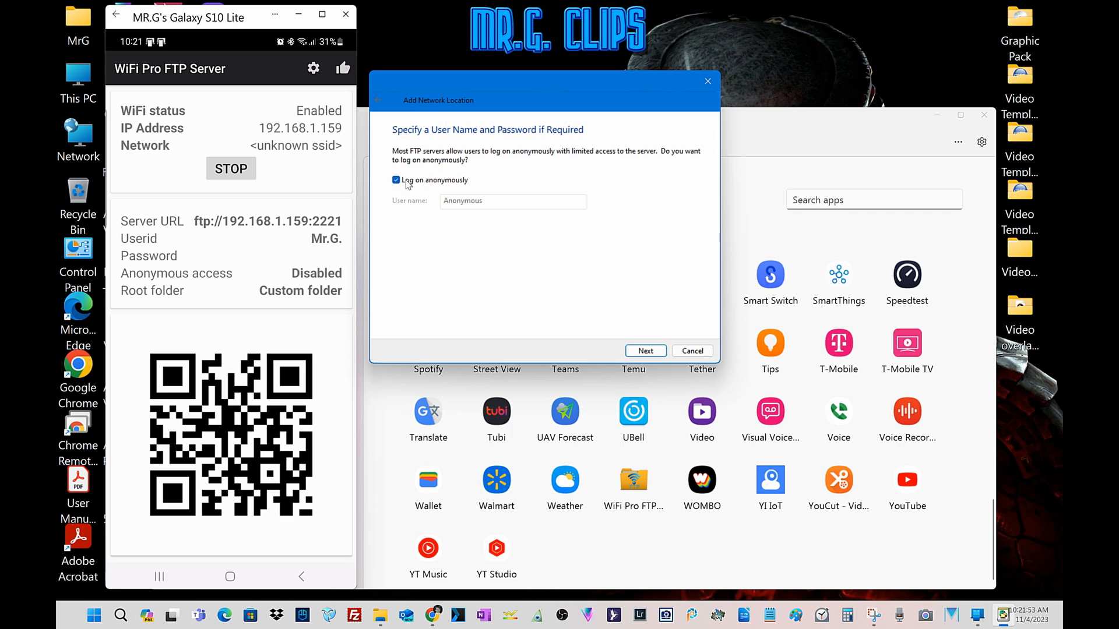
mouse_move(426, 191)
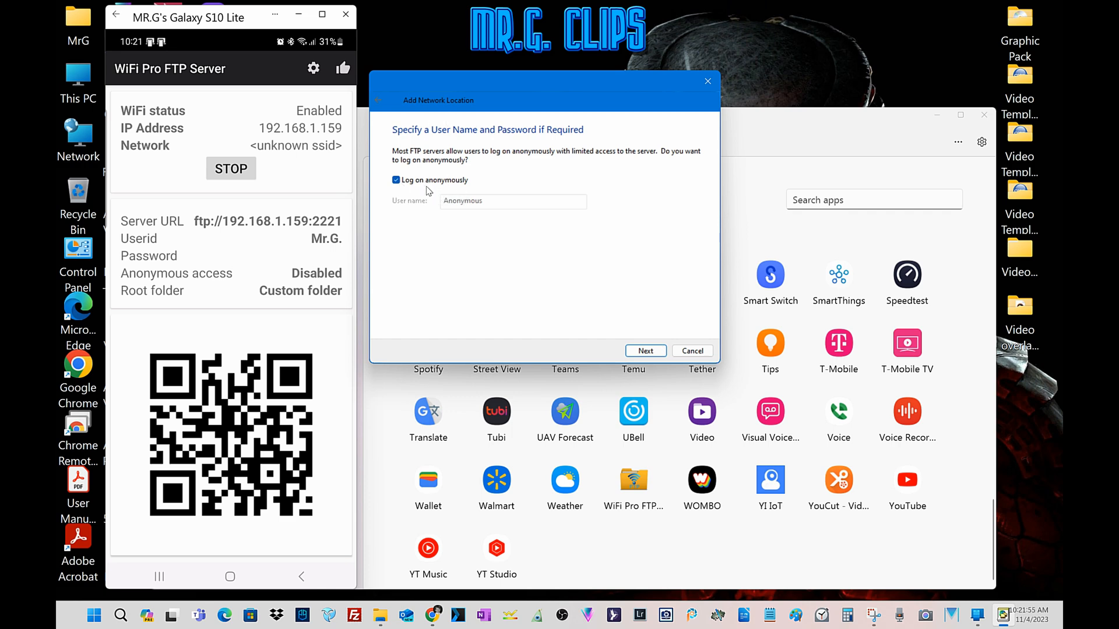
- Turn off anonymous logon and use the user name Mr.G
click(396, 180)
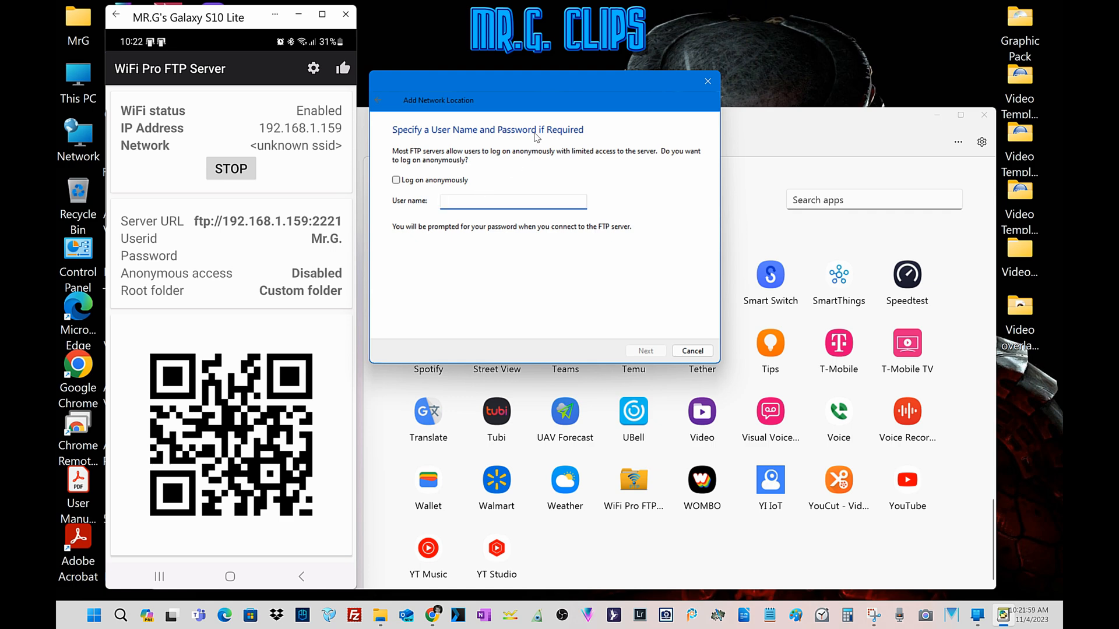
text(mR)
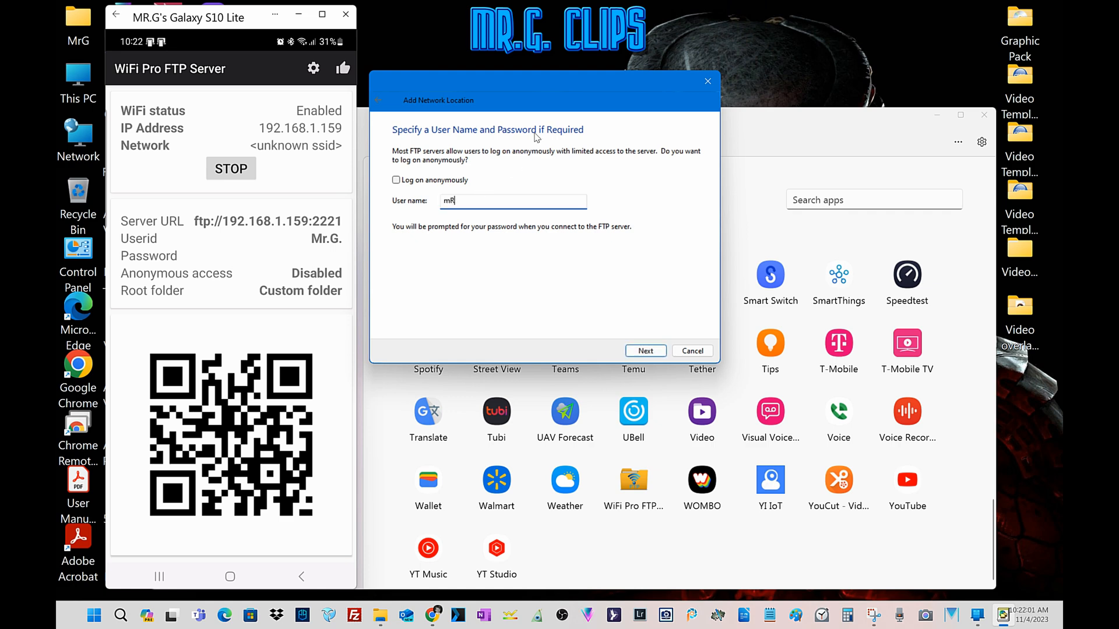
text(Mr.G.)
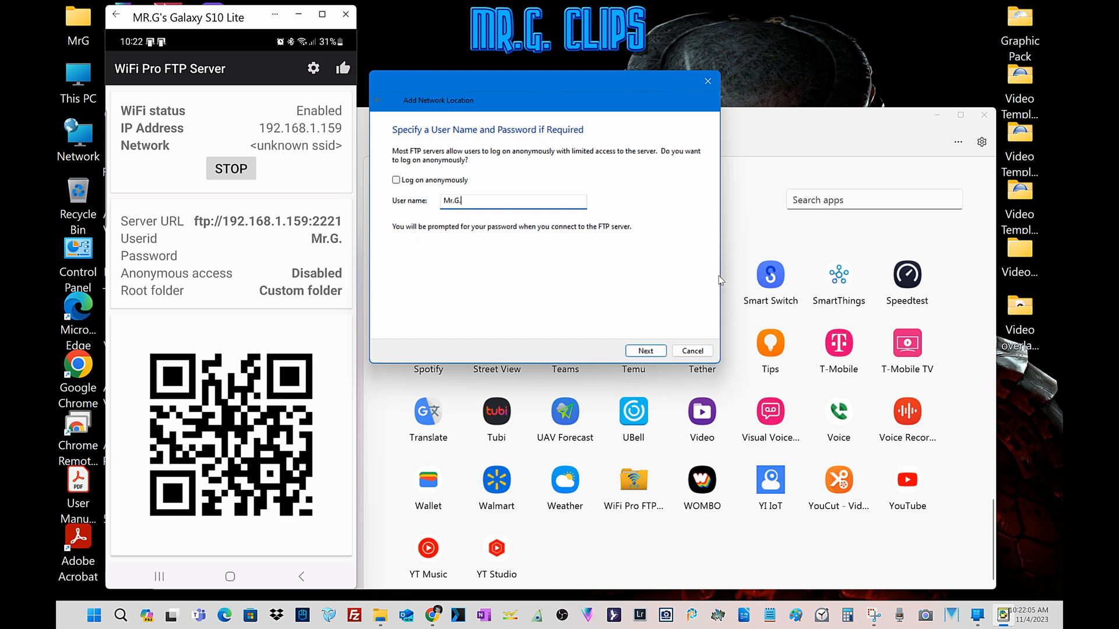
click(643, 350)
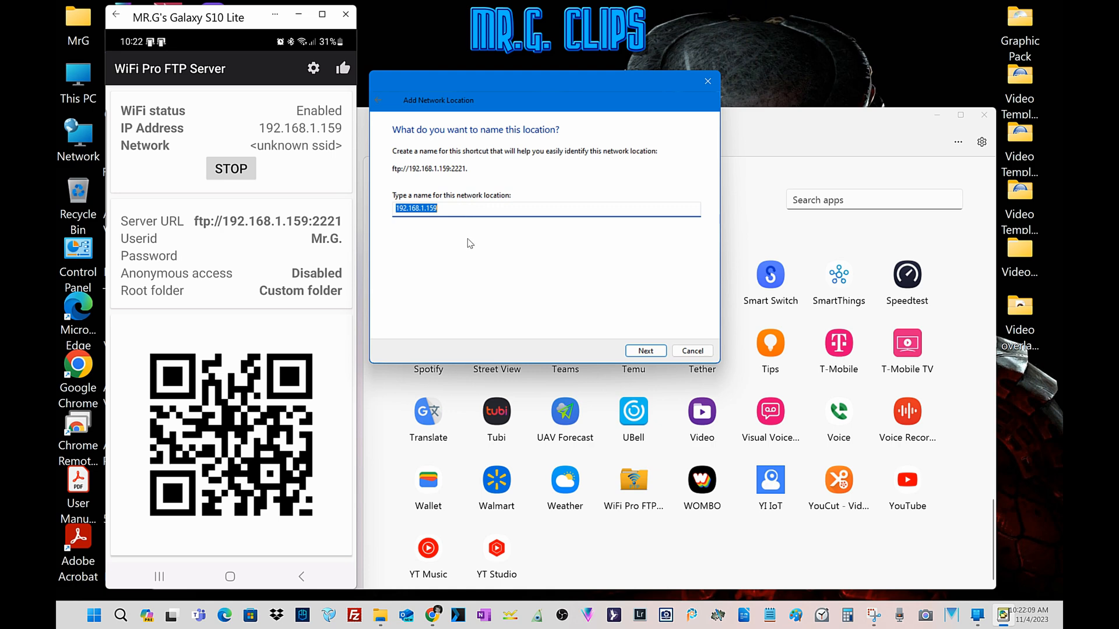
- Name the network location PHONE and finish the wizard
text(P)
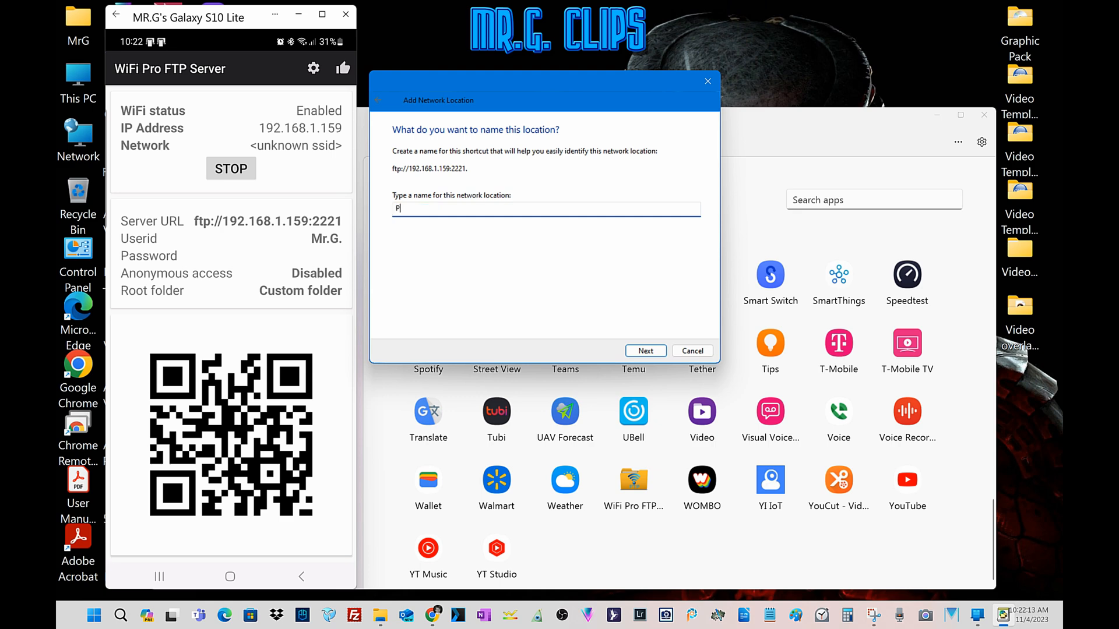
text(HONE)
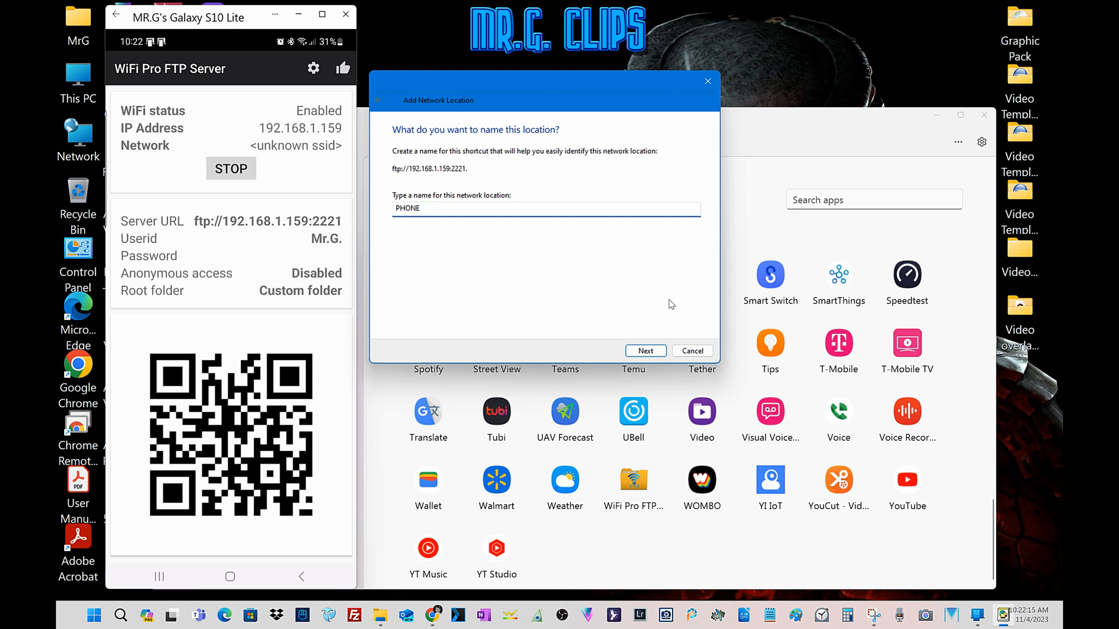
click(644, 350)
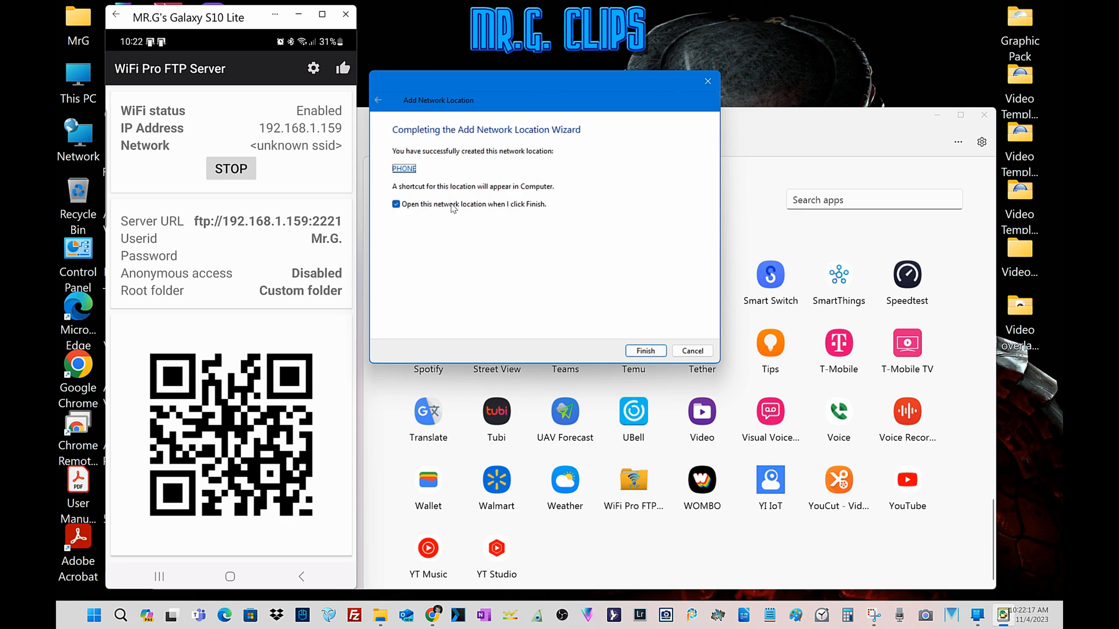
click(645, 351)
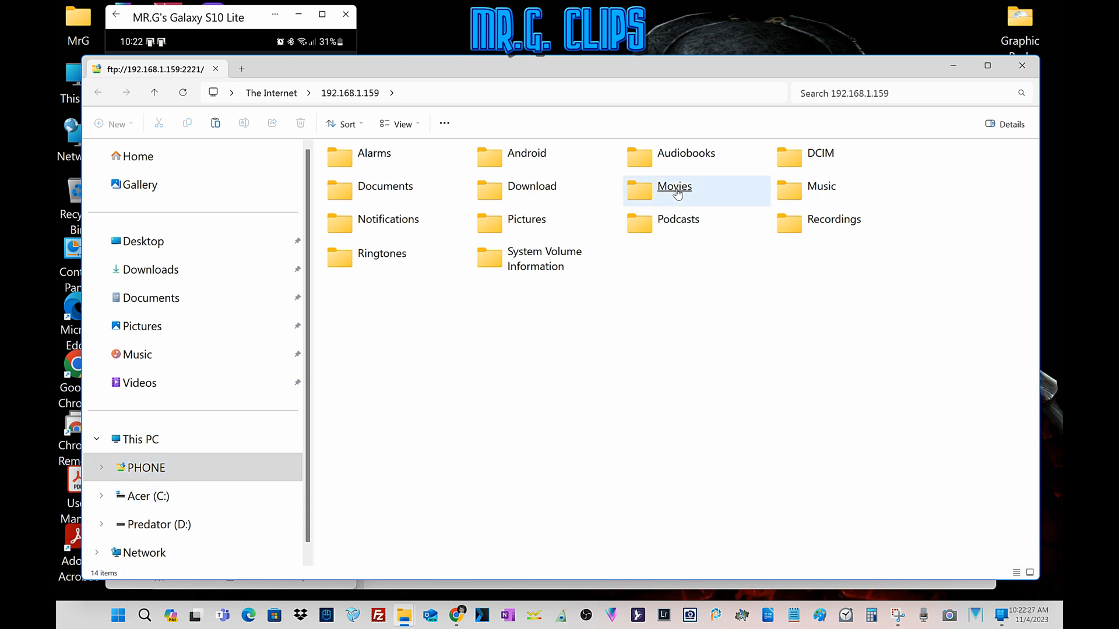
- Open PHONE's Movies folder and copy Ali.mp4 into the PC's Music folder
double_click(674, 186)
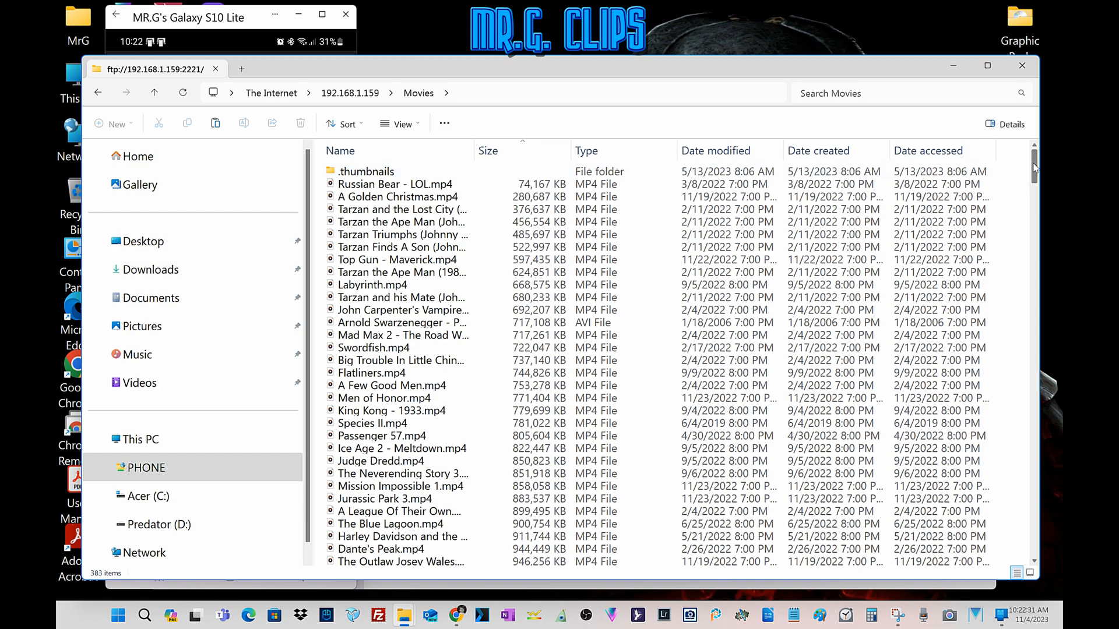
scroll(down, 3)
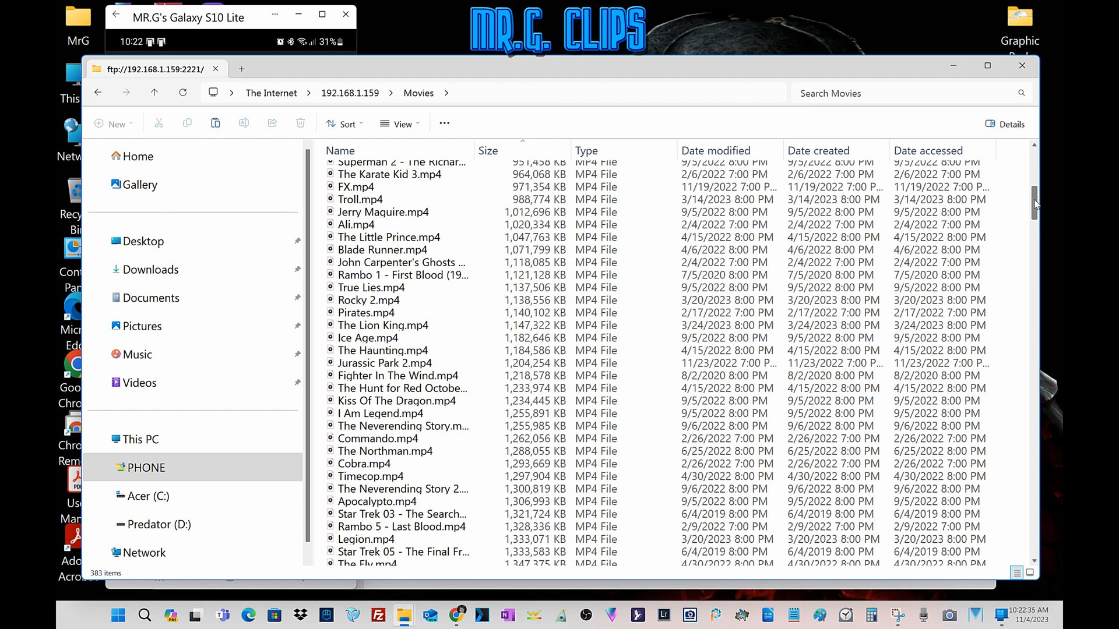
click(356, 223)
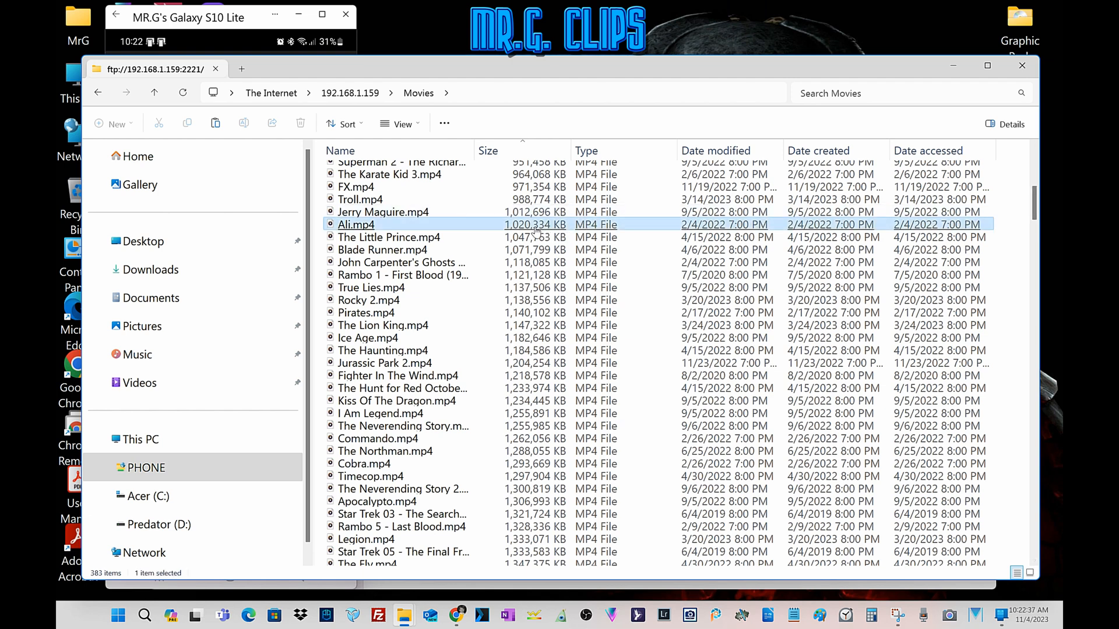
right_click(356, 224)
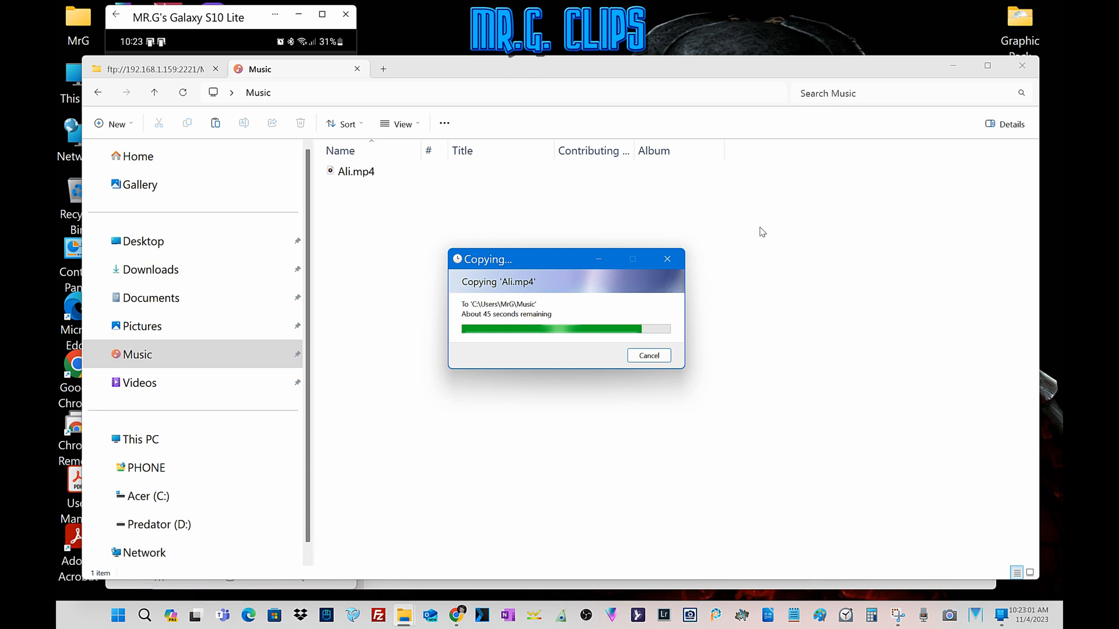
- Check the copied Ali.mp4 is 996 MB, then return to the phone's Movies folder
click(355, 171)
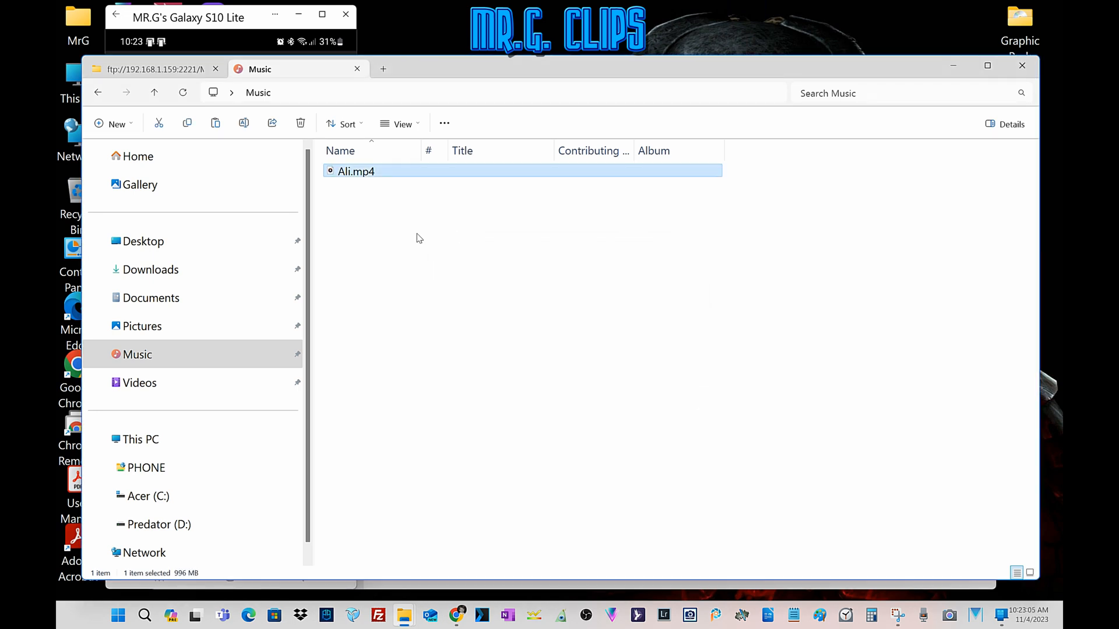
click(410, 226)
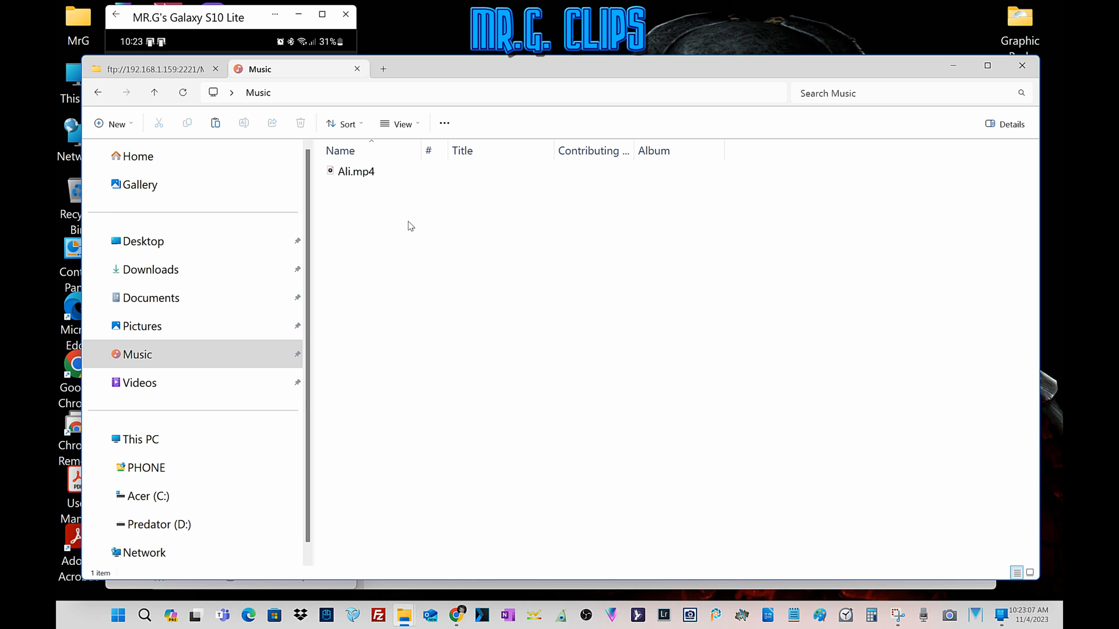
click(355, 171)
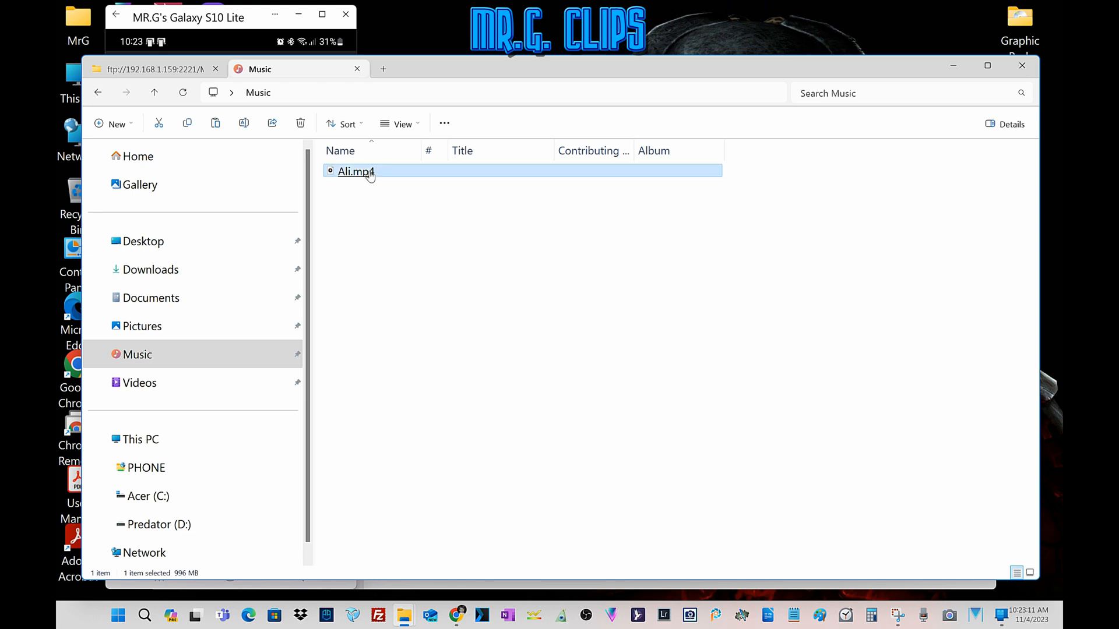
click(355, 172)
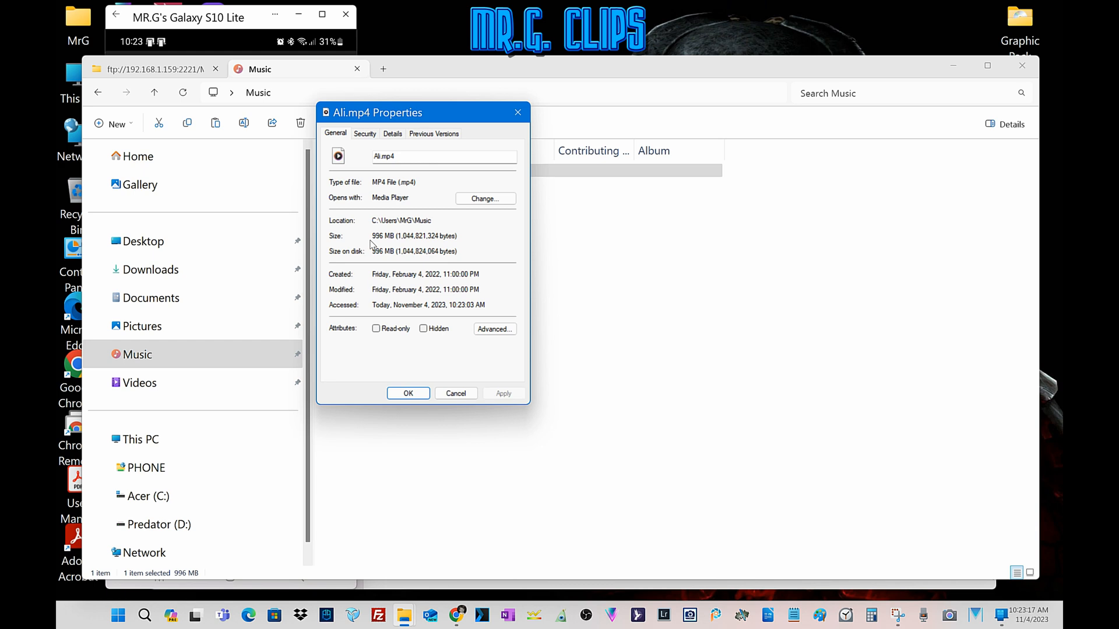
mouse_move(464, 270)
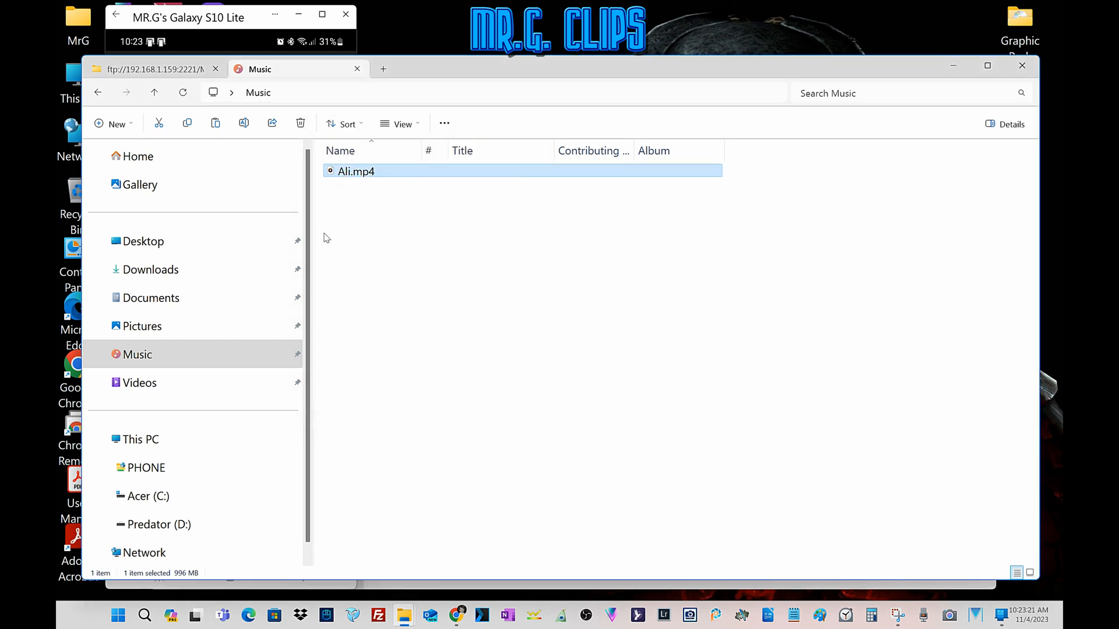
mouse_move(384, 277)
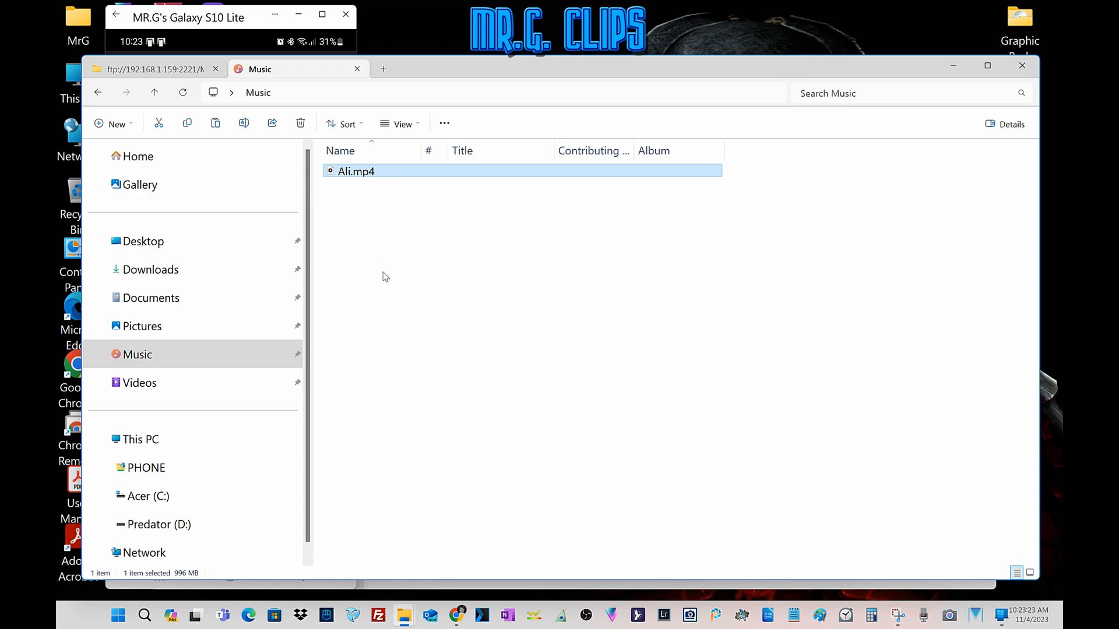
click(150, 68)
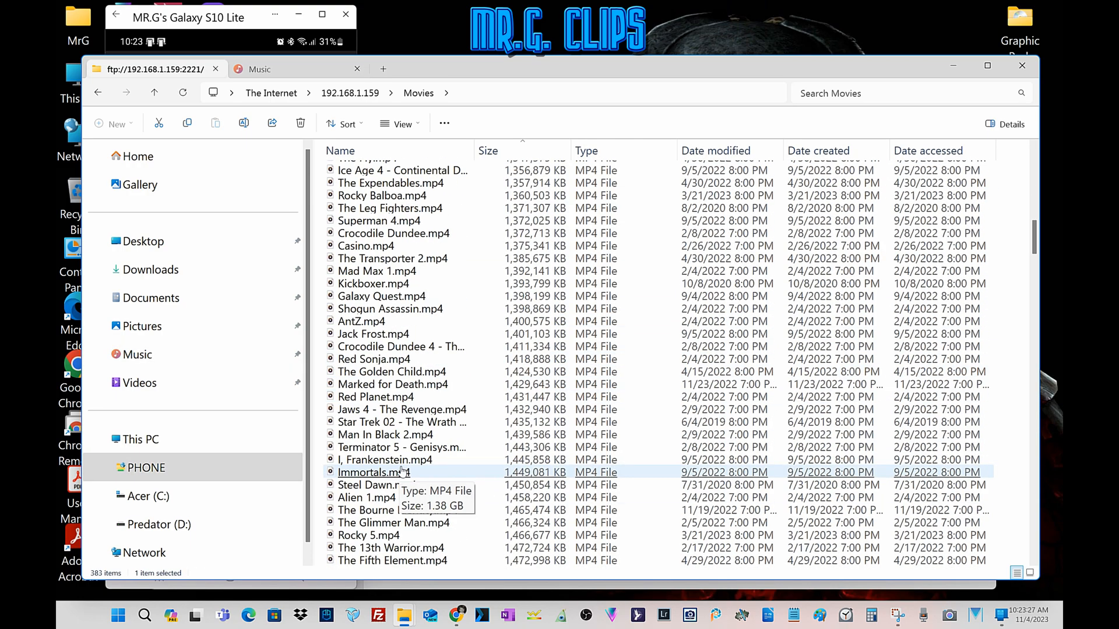
- Copy the Riddick - The Chronicles movie from PHONE Movies into Music
scroll(down, 3)
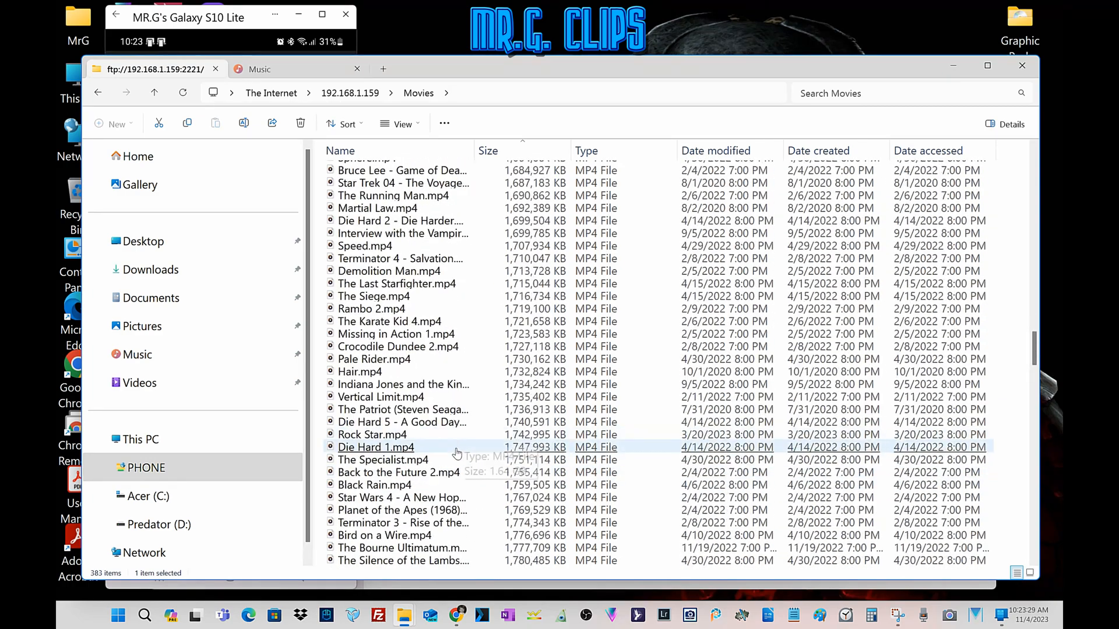
scroll(down, 3)
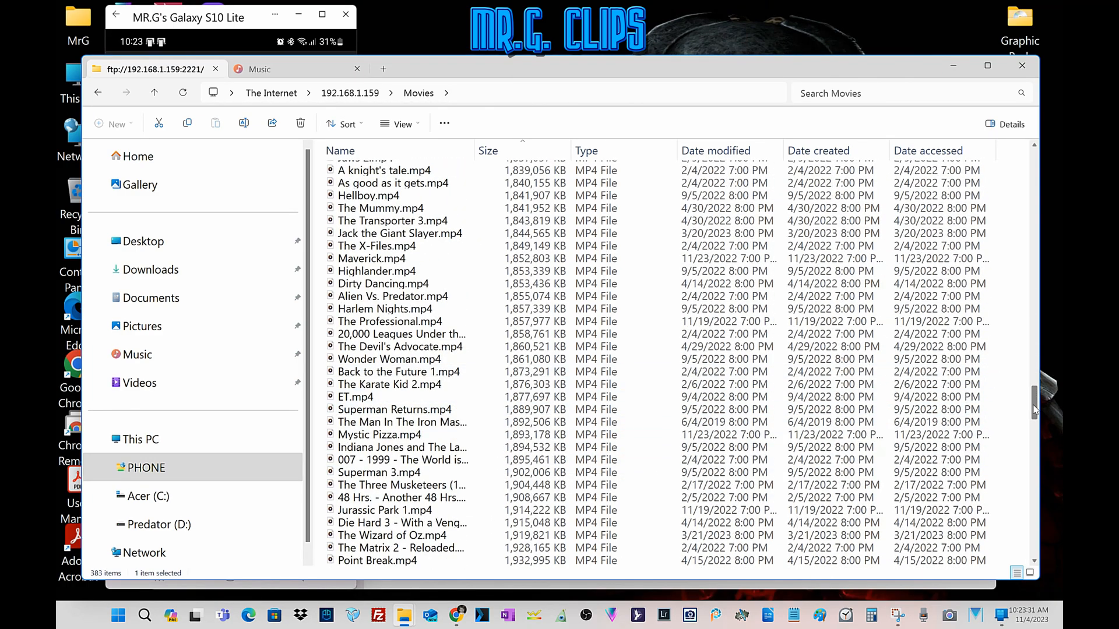
scroll(down, 3)
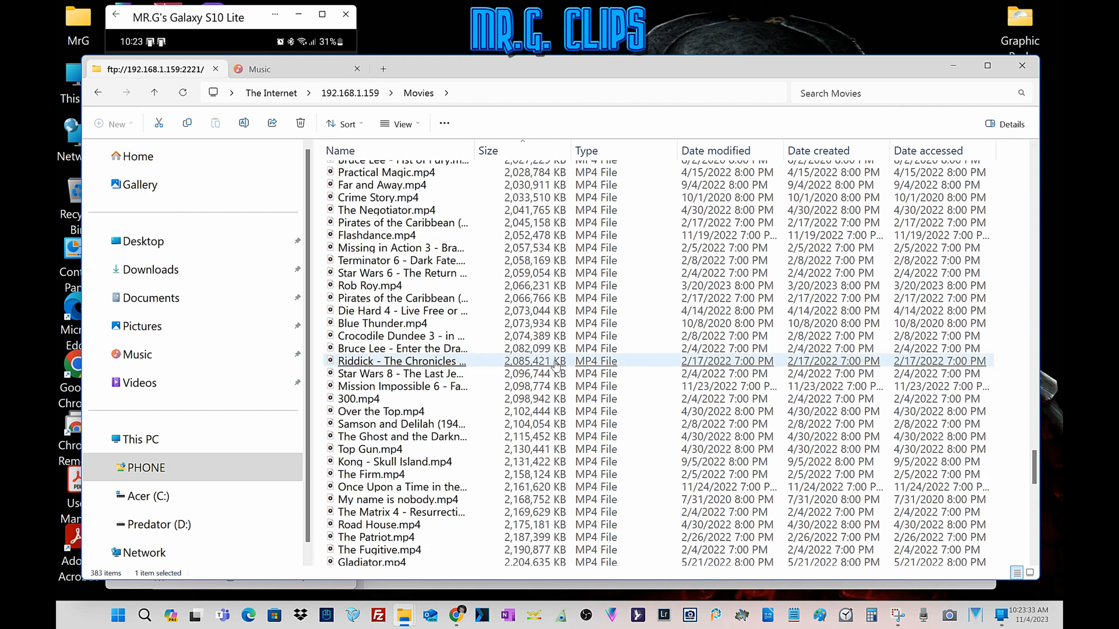
right_click(400, 360)
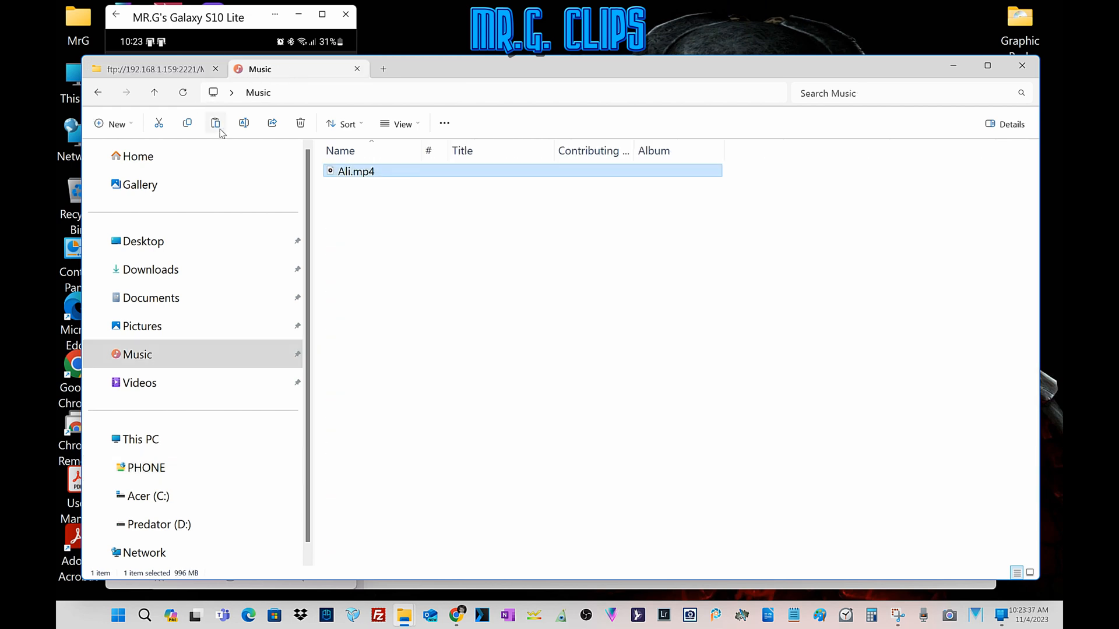
click(215, 124)
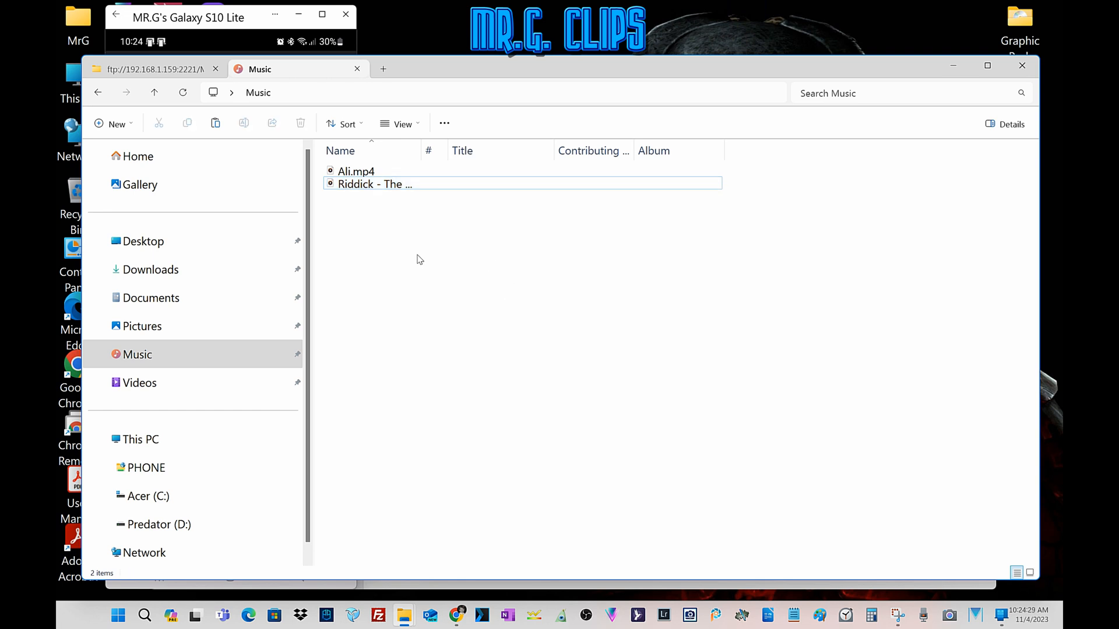
mouse_move(287, 121)
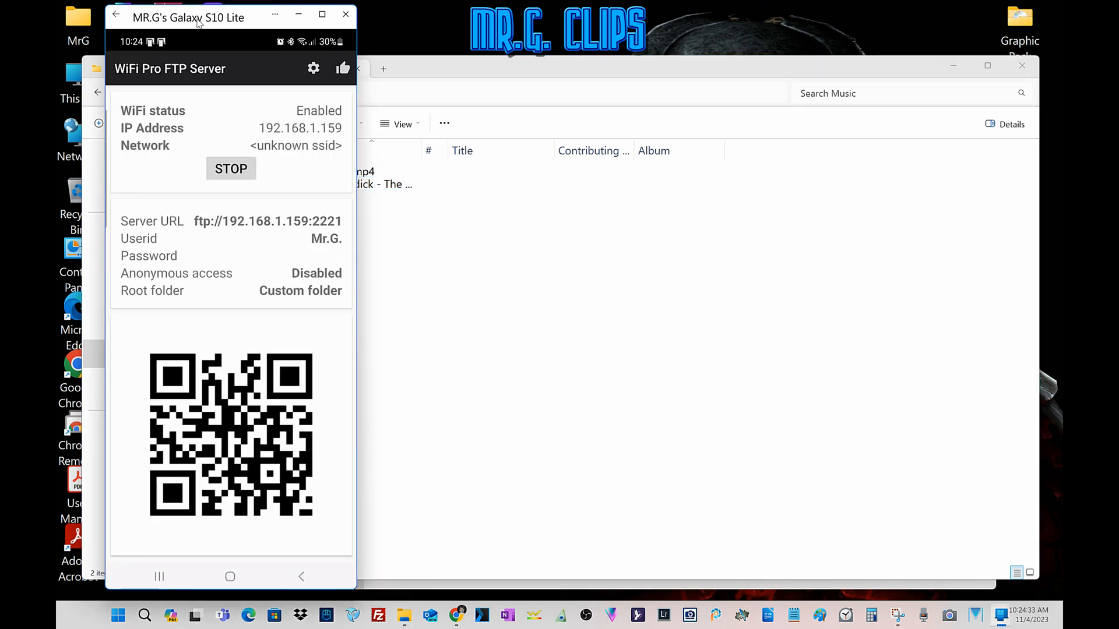
mouse_move(284, 288)
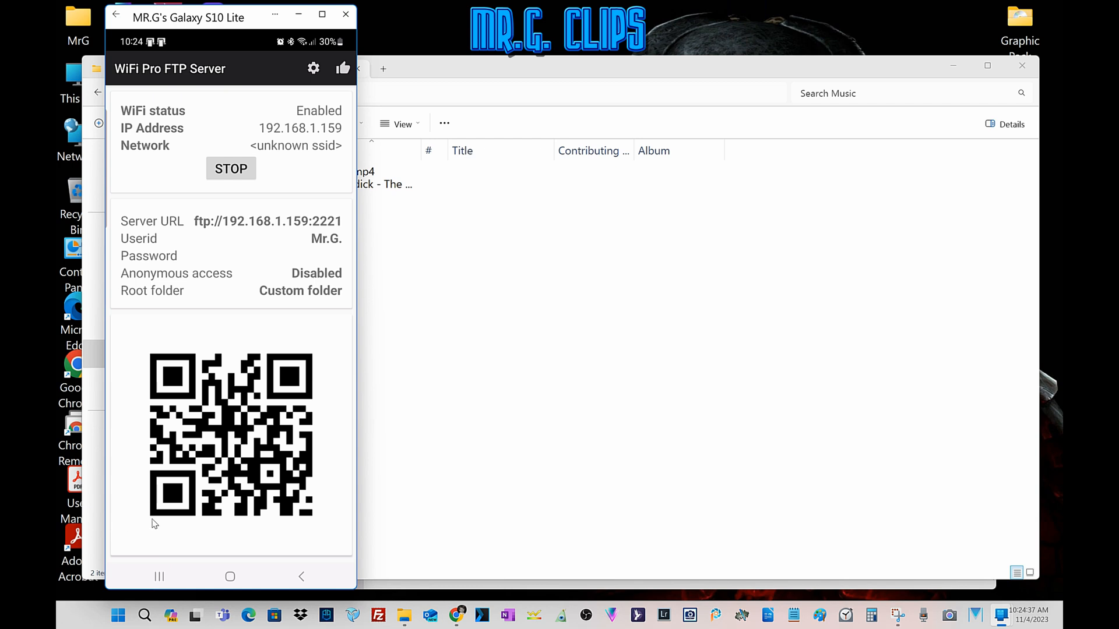
mouse_move(167, 550)
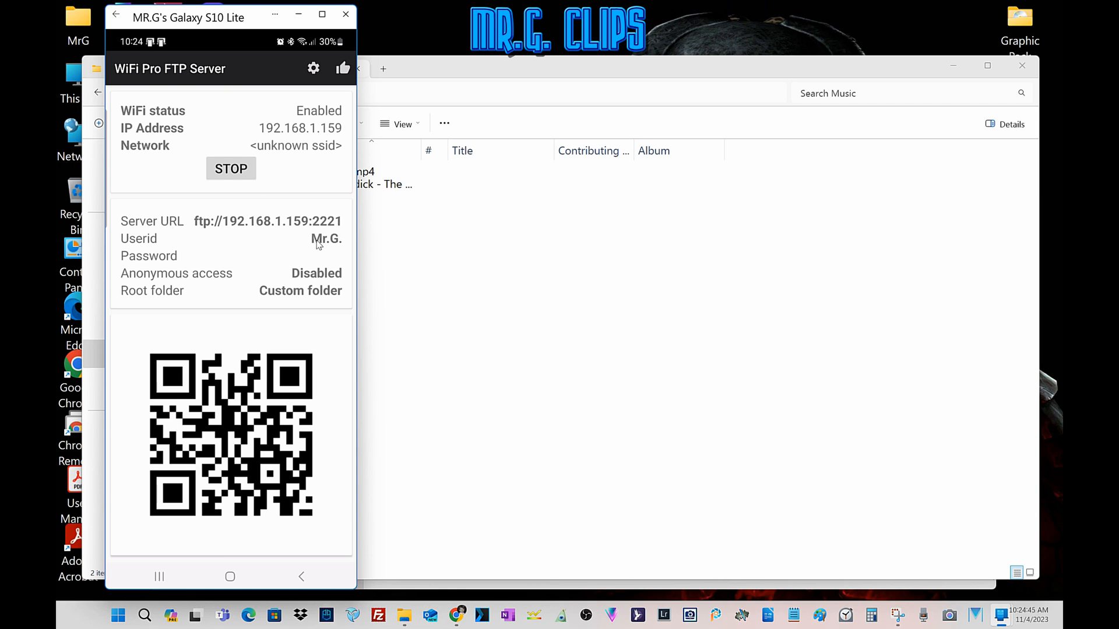
- Set the WiFi Pro FTP Server root folder to the phone's Internal Memory
click(314, 69)
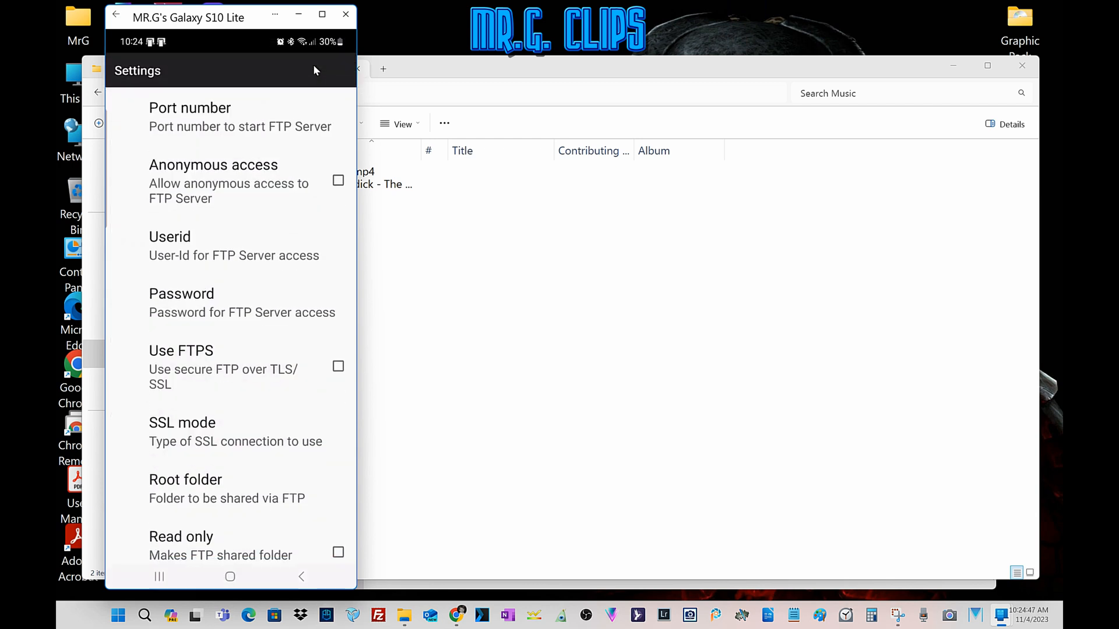
scroll(down, 3)
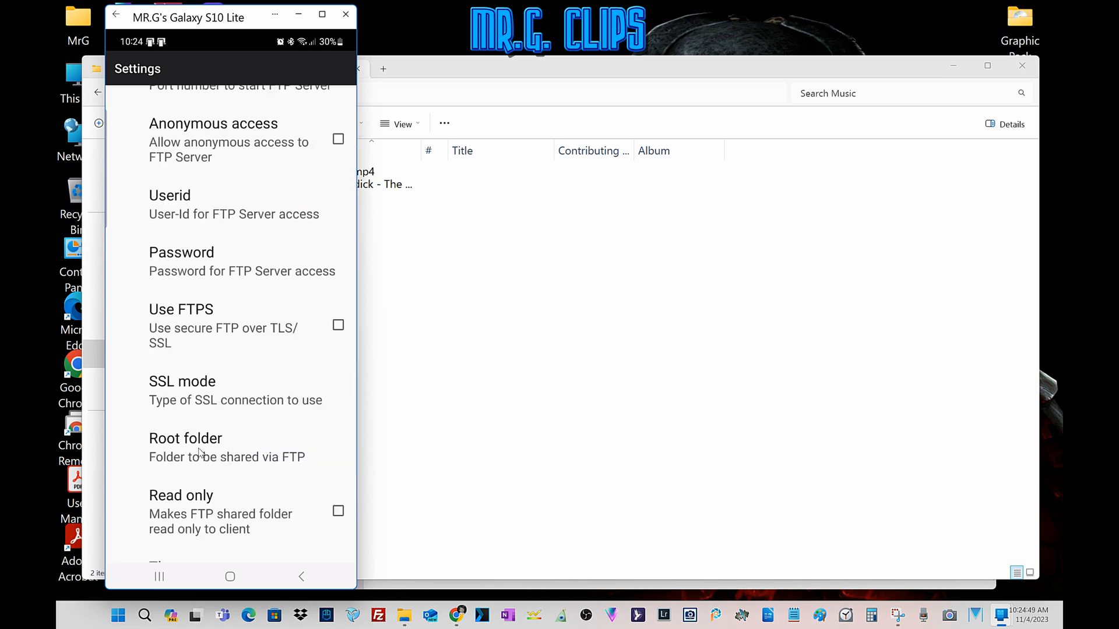
click(185, 446)
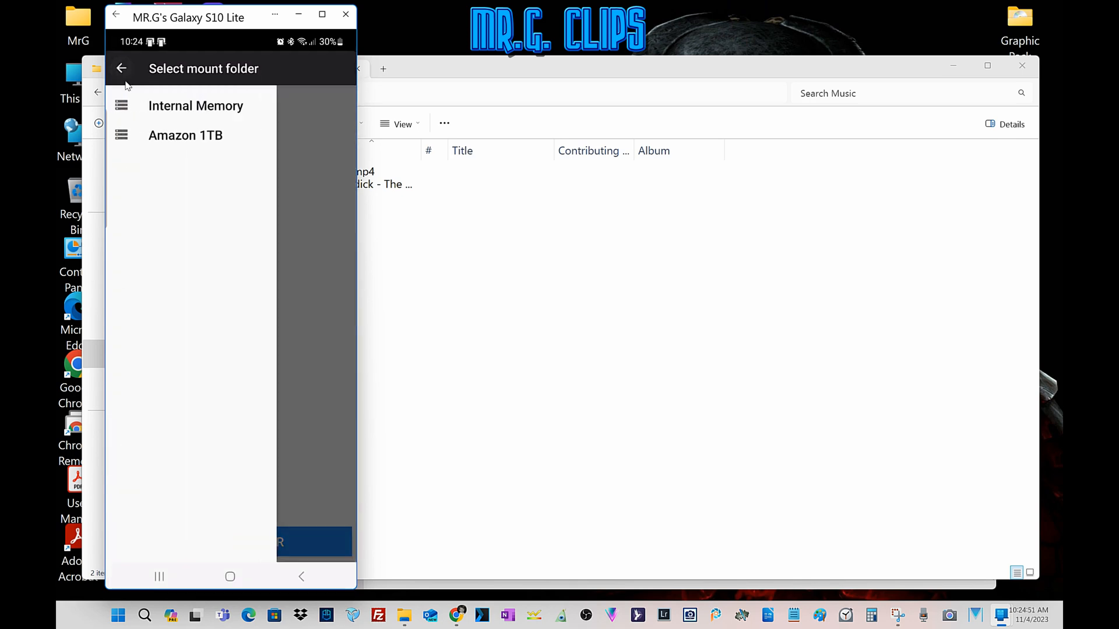
click(196, 106)
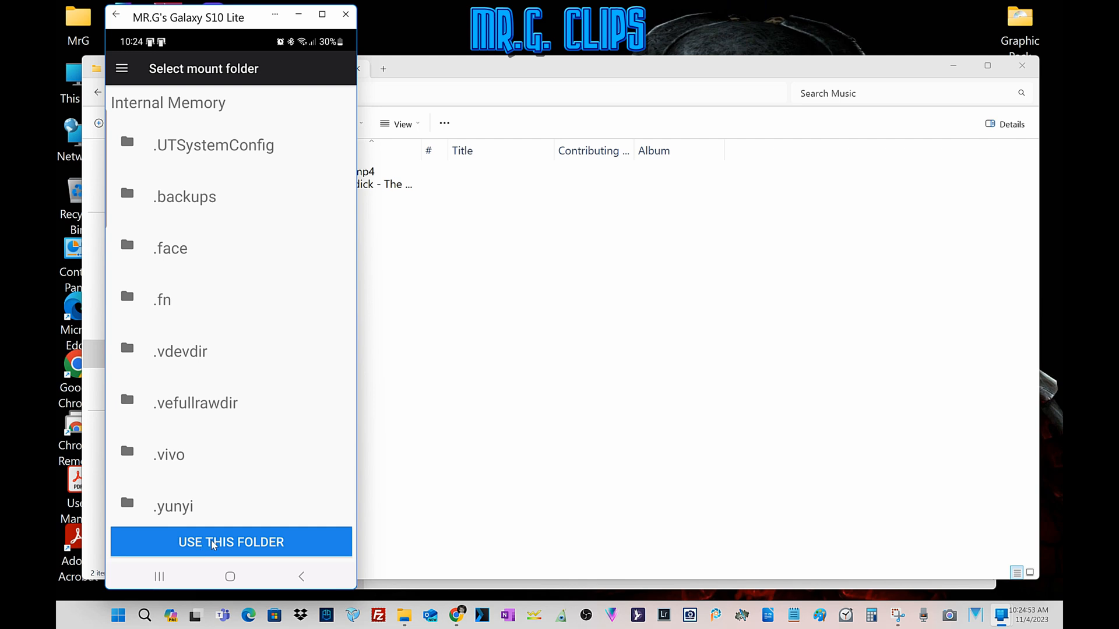
click(231, 542)
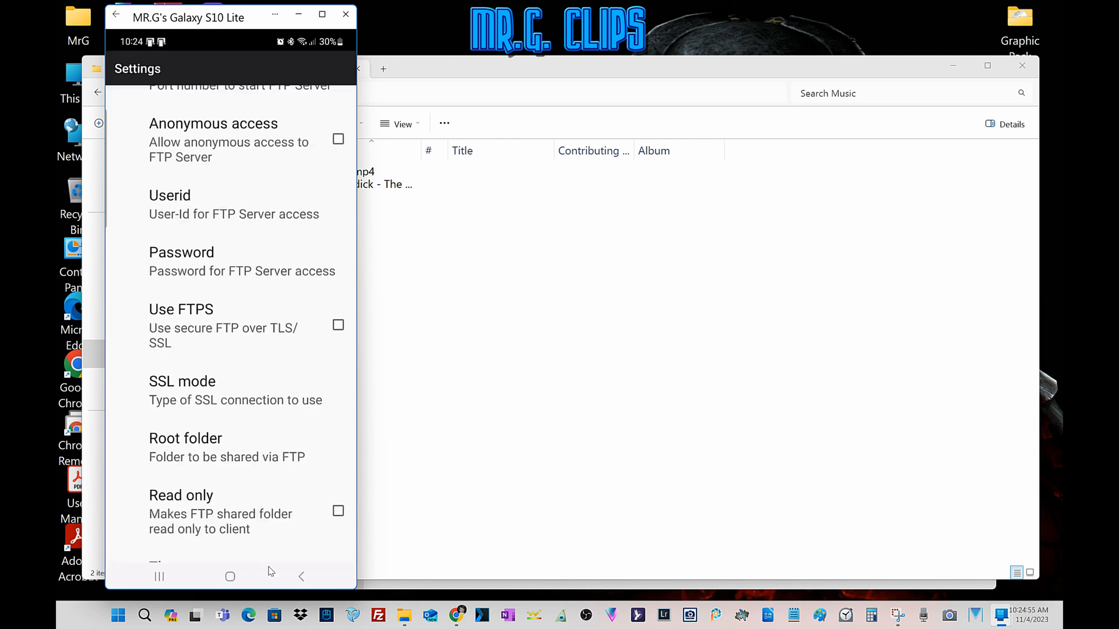
click(117, 17)
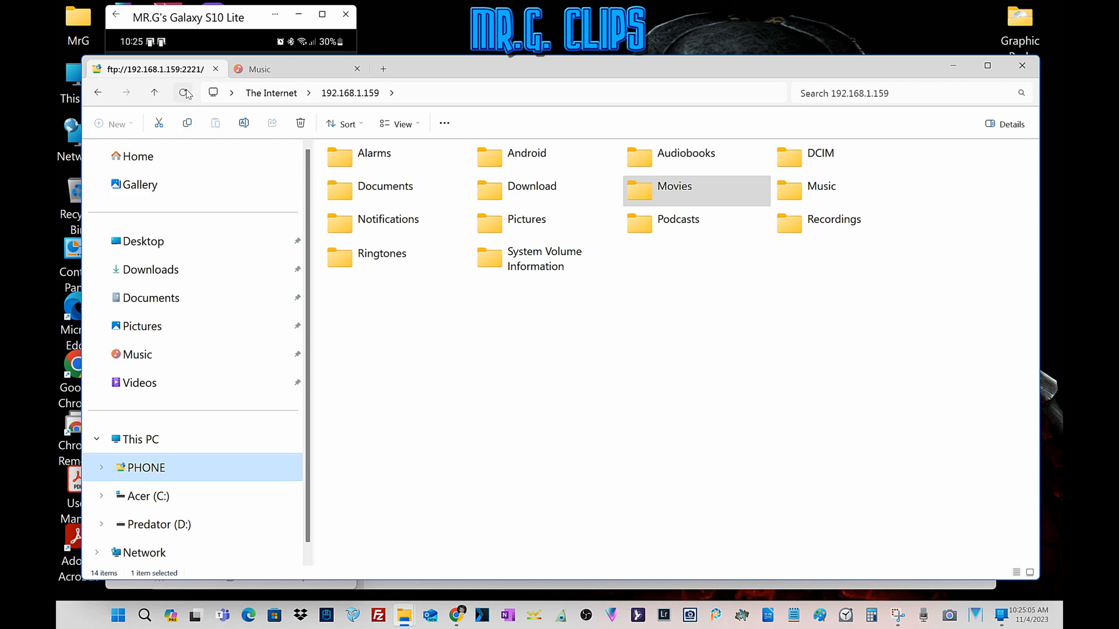
- Refresh the PHONE location to list the full Internal Memory, including DJI and Samsung
click(183, 92)
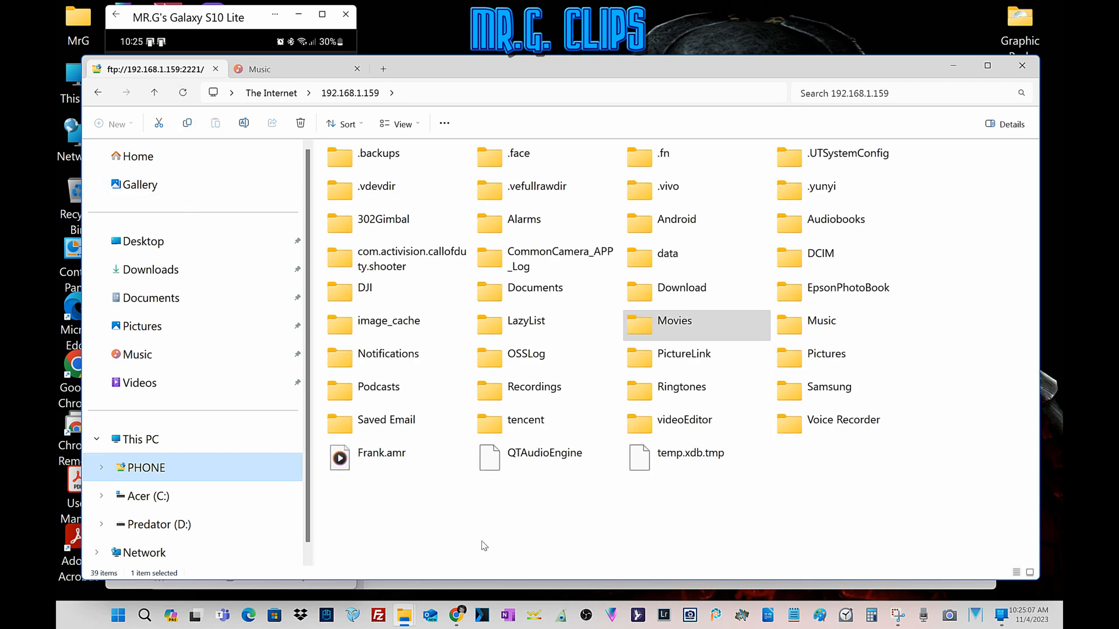
mouse_move(557, 536)
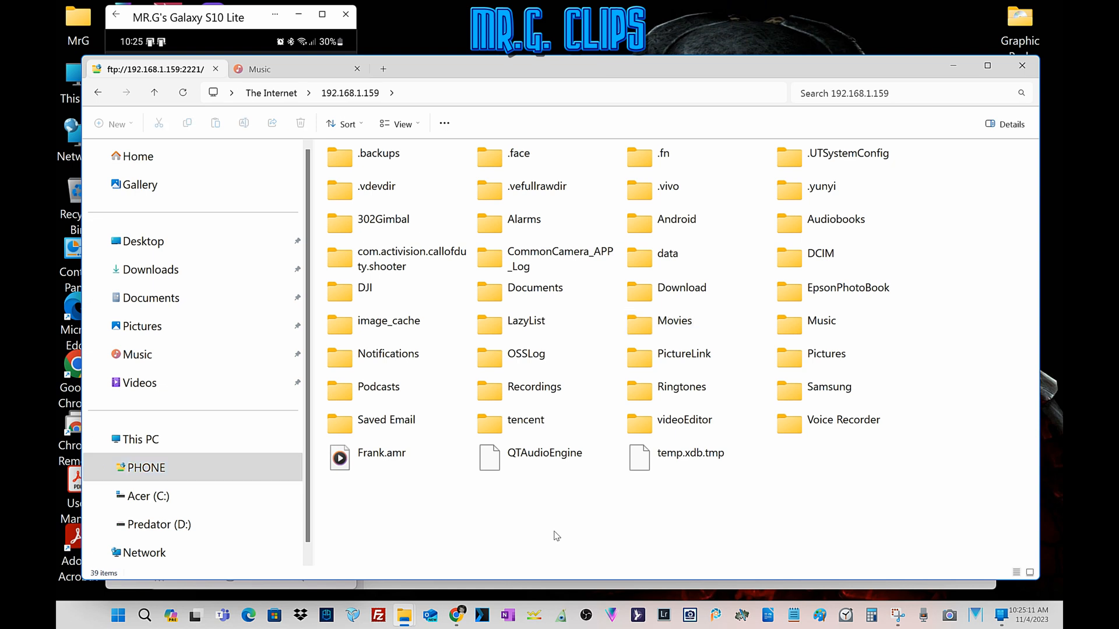
mouse_move(550, 538)
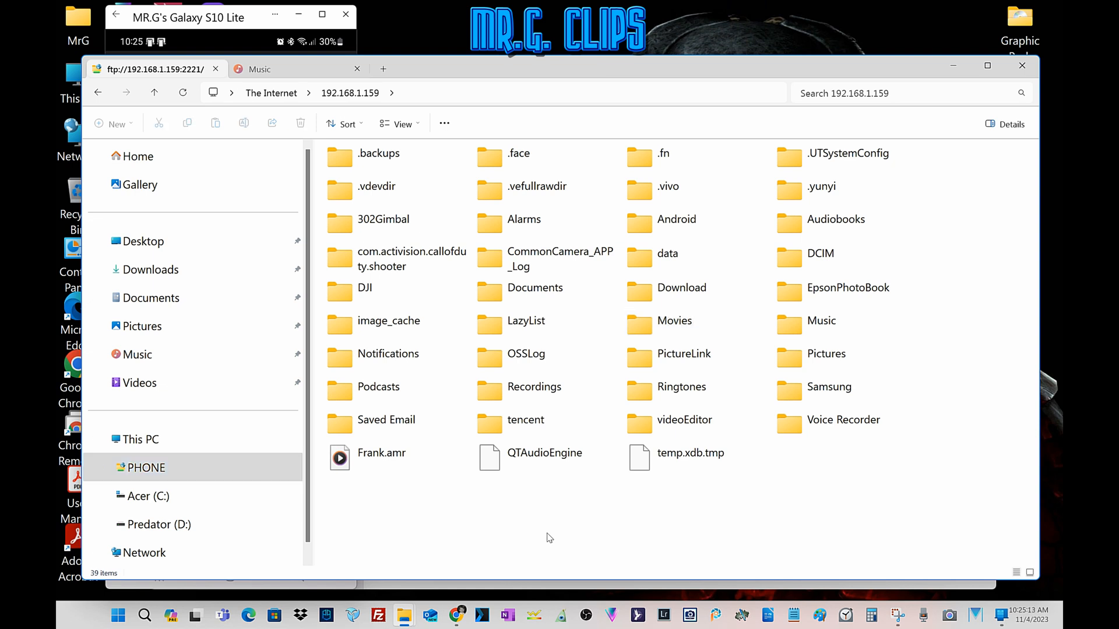
mouse_move(428, 541)
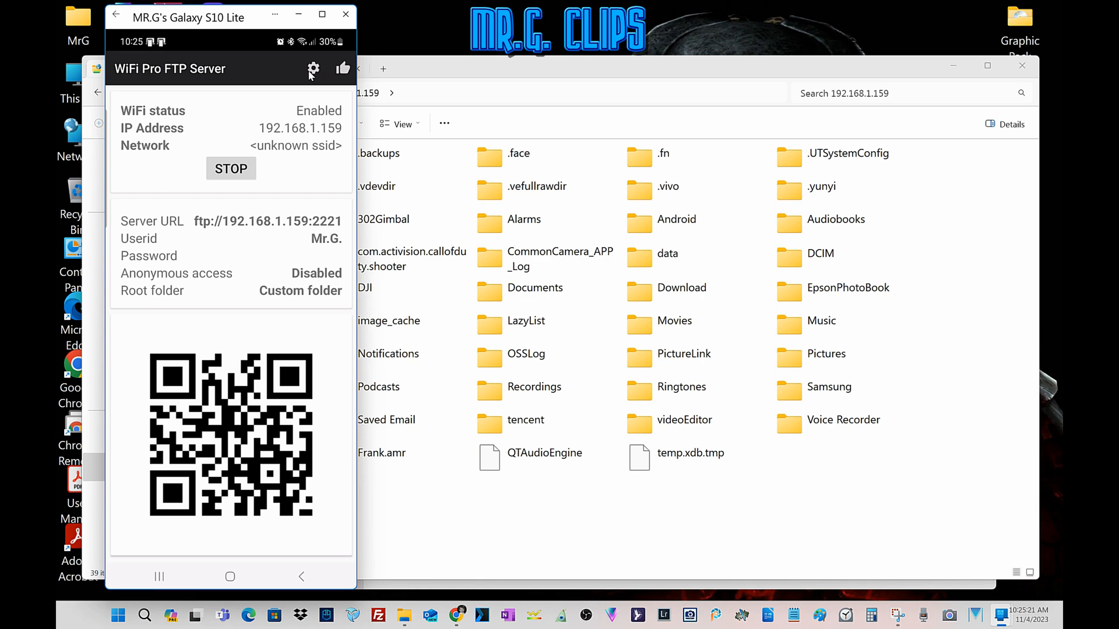
- Change the WiFi Pro FTP Server root folder back to Amazon 1TB storage
click(312, 69)
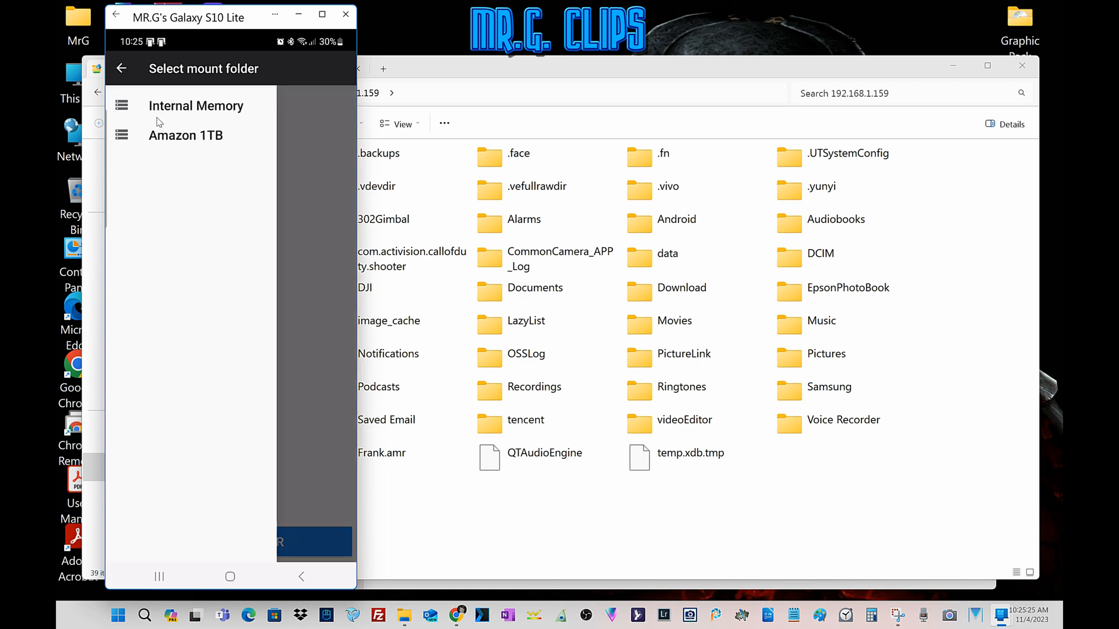
click(187, 136)
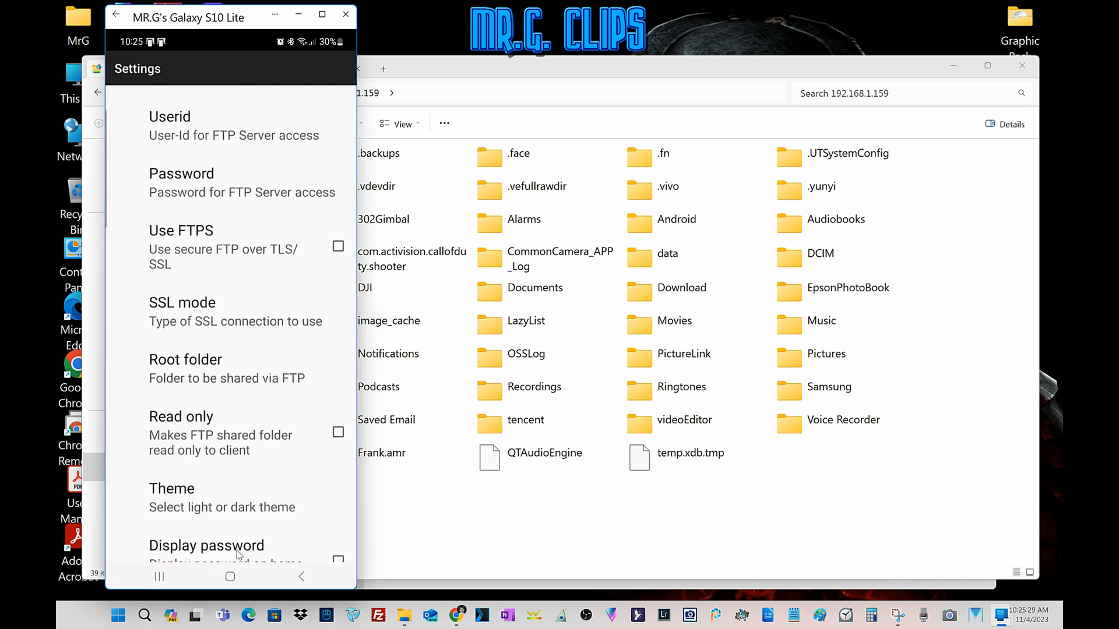
click(117, 17)
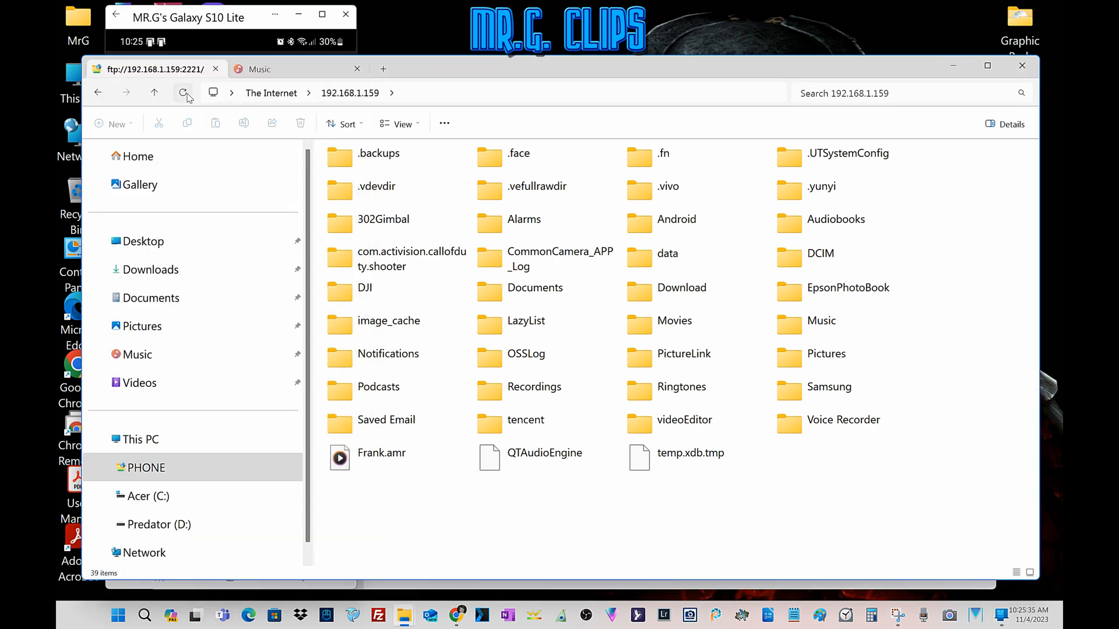
- Refresh PHONE to the Amazon 1TB folders, browse Movies, check Music, then close File Explorer
click(182, 93)
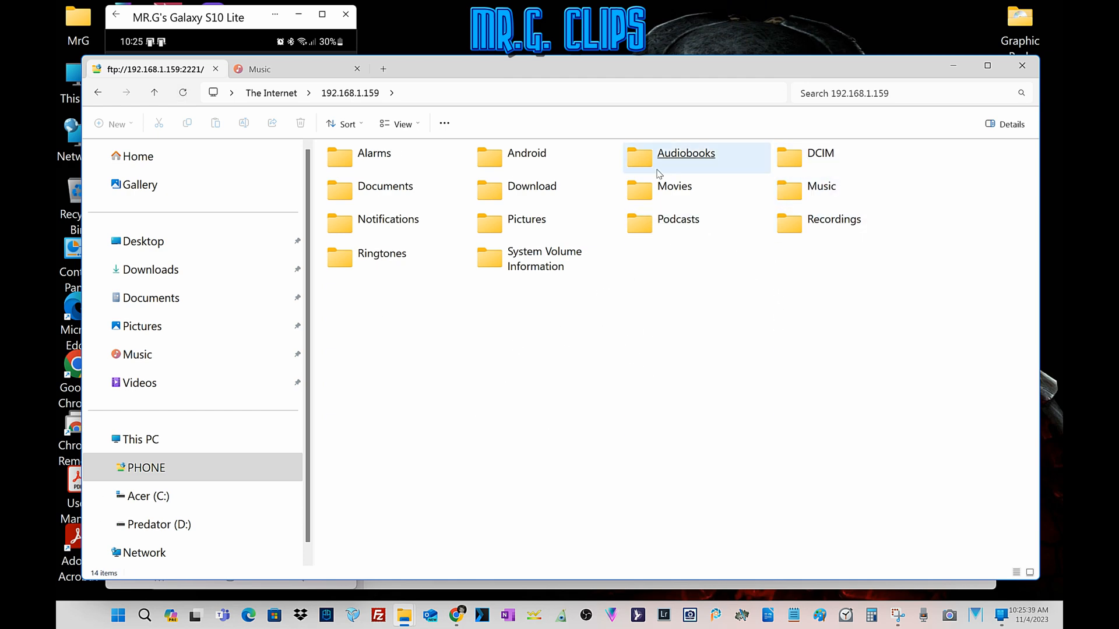
double_click(674, 186)
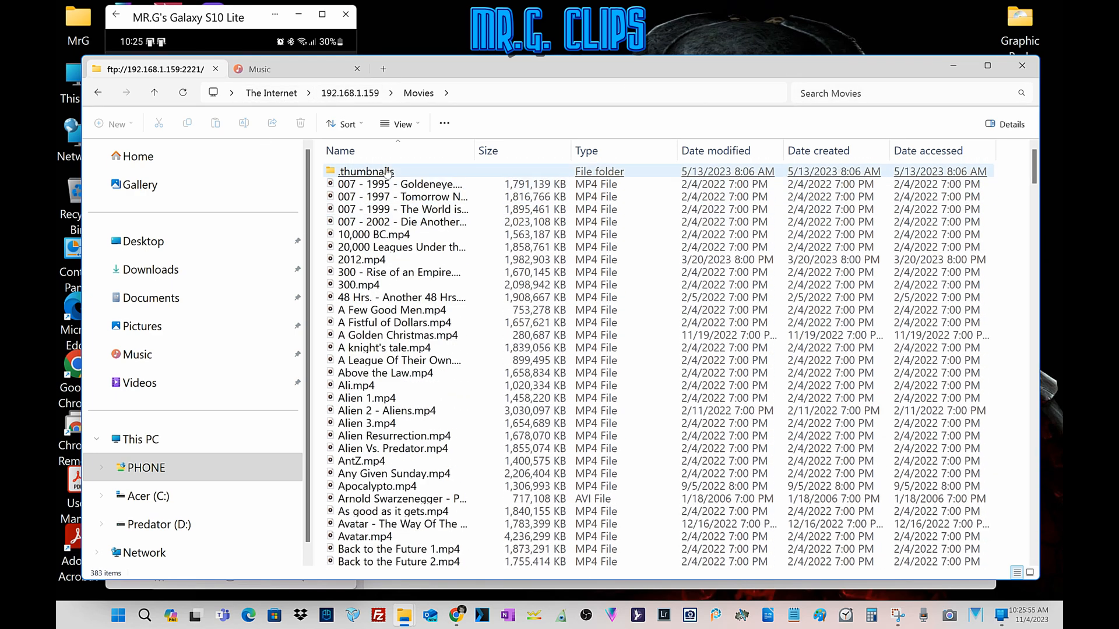
click(285, 68)
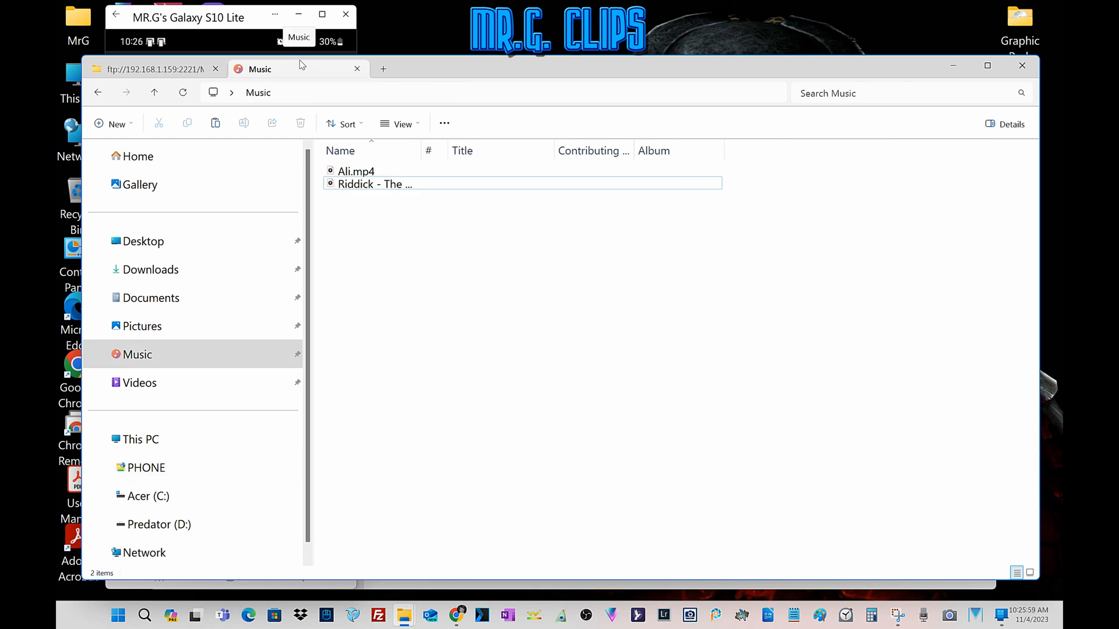
mouse_move(451, 248)
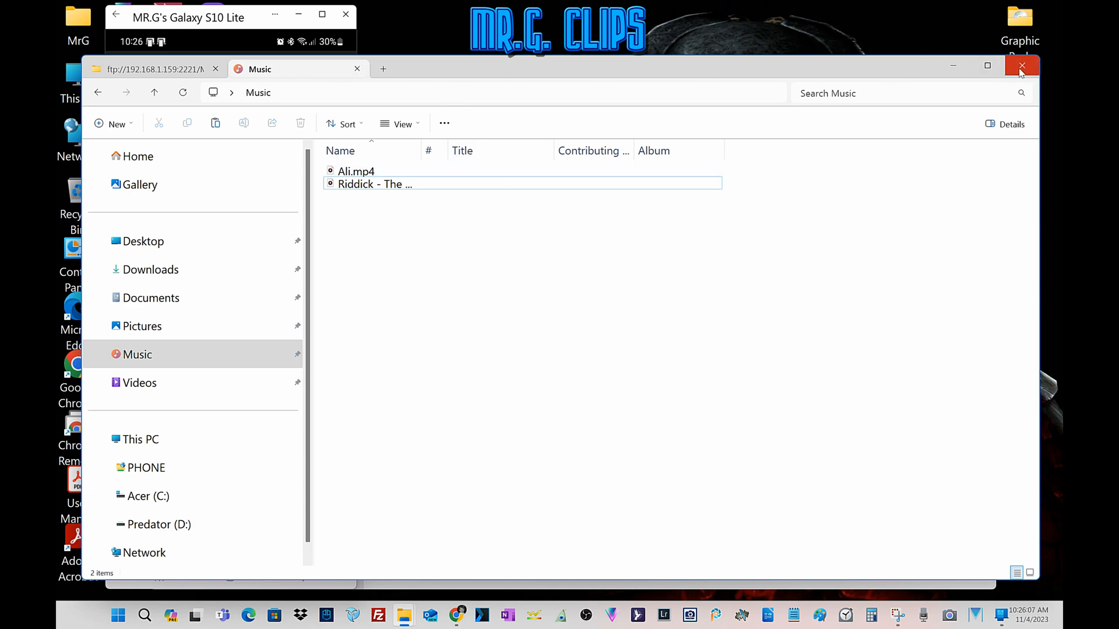
click(1022, 66)
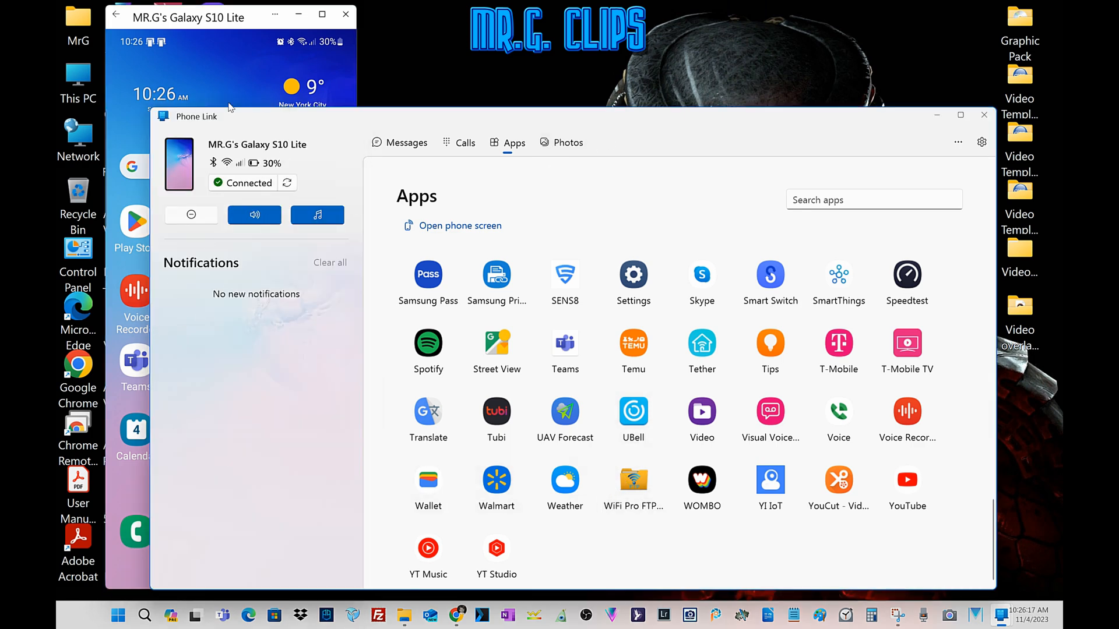
mouse_move(290, 200)
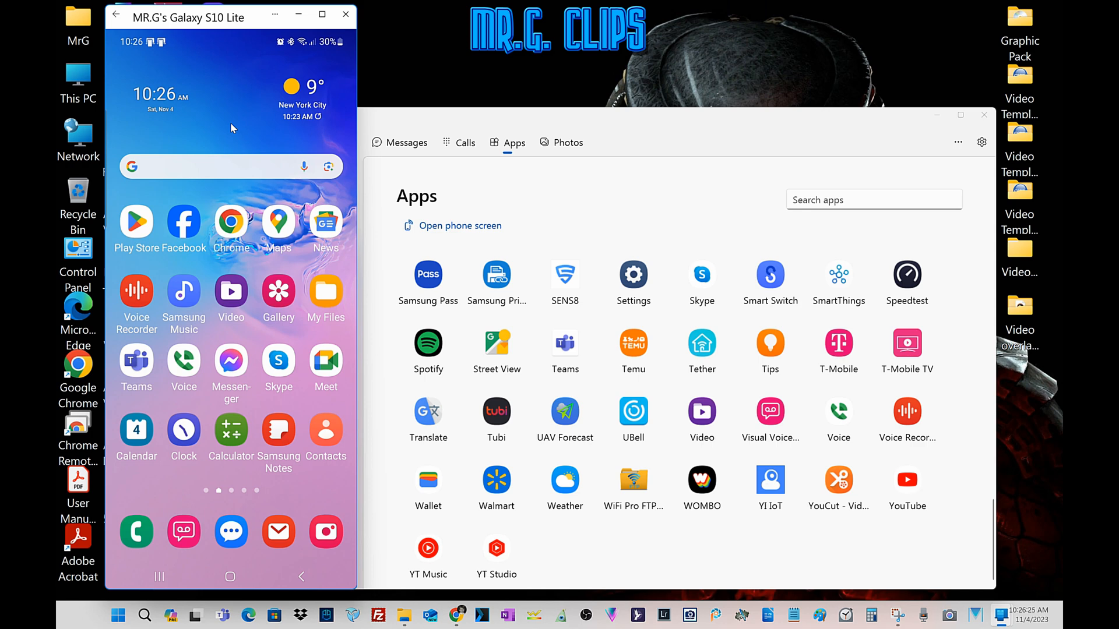
scroll(left, 3)
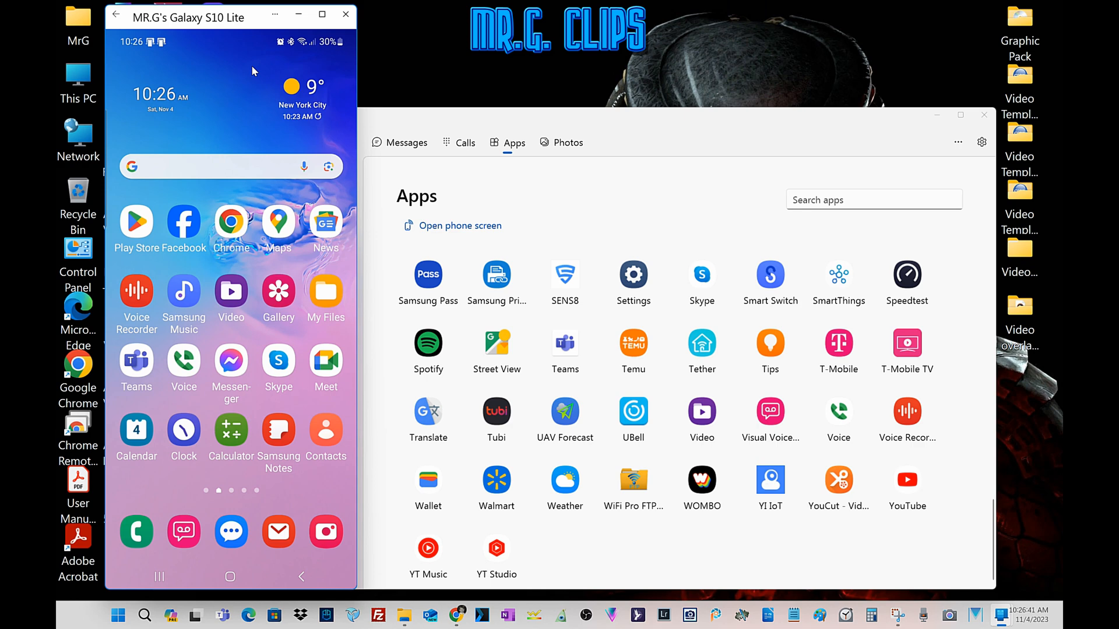
mouse_move(701, 130)
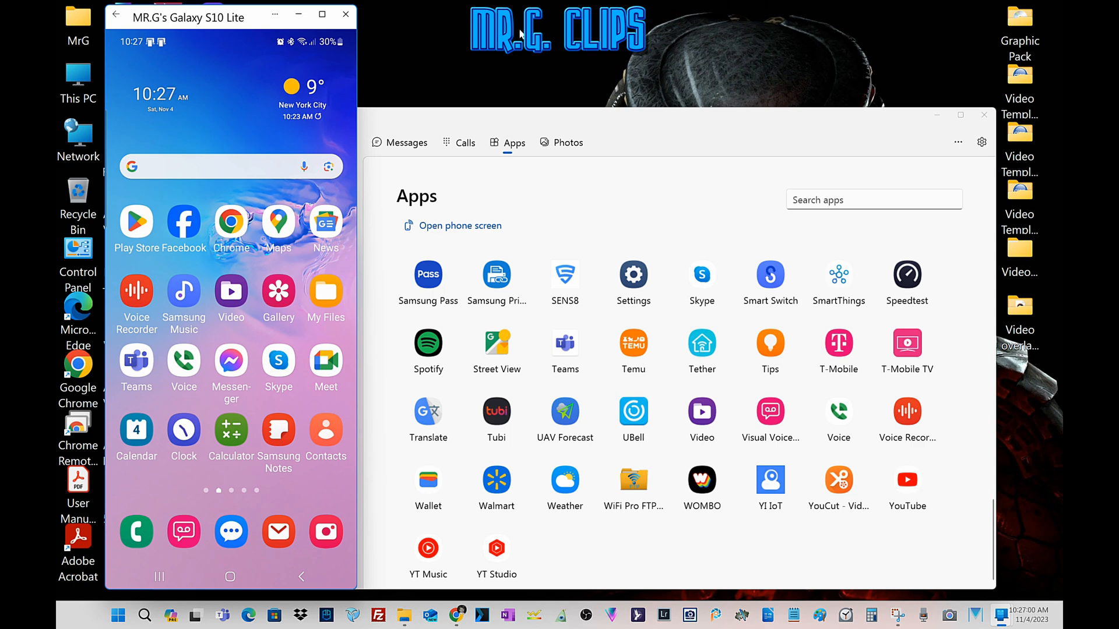
mouse_move(520, 29)
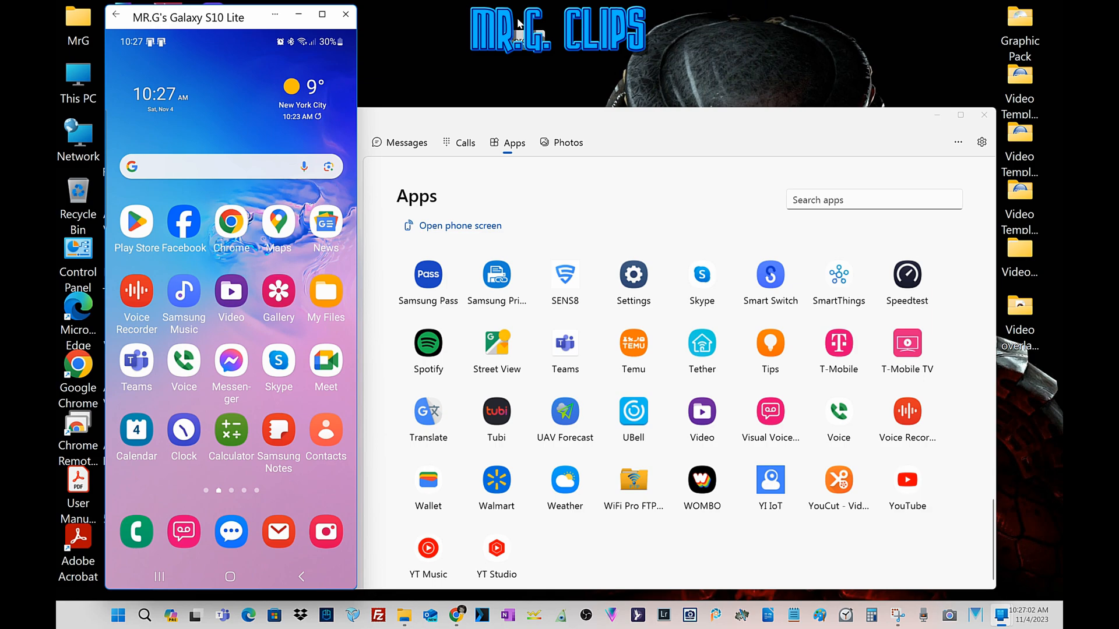